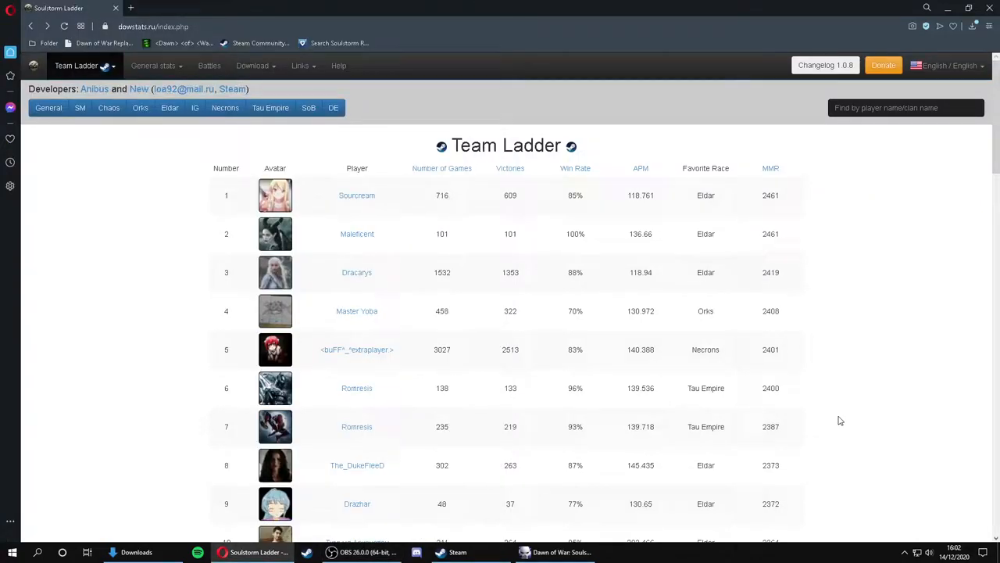
pyautogui.moveTo(797, 403)
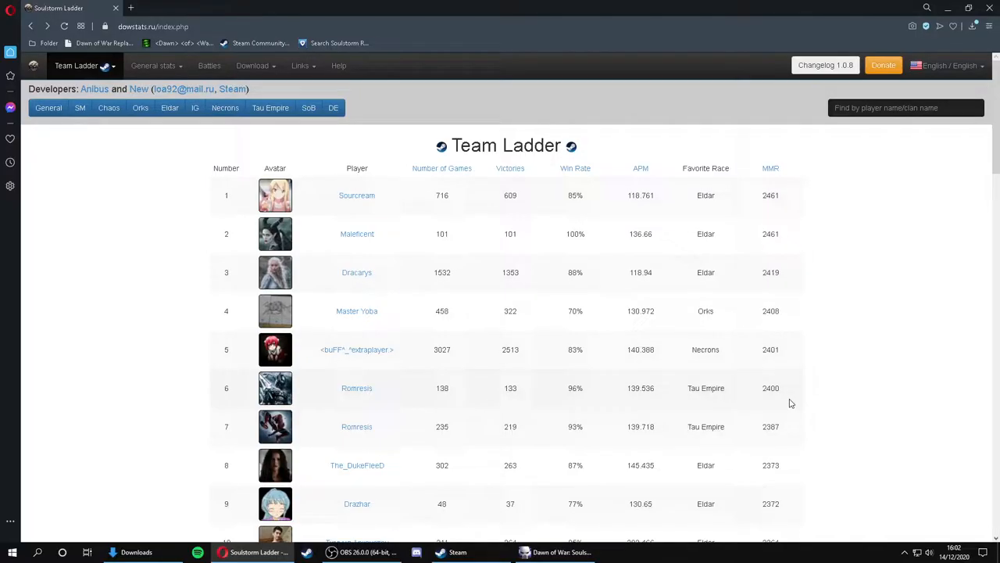
pyautogui.moveTo(748, 432)
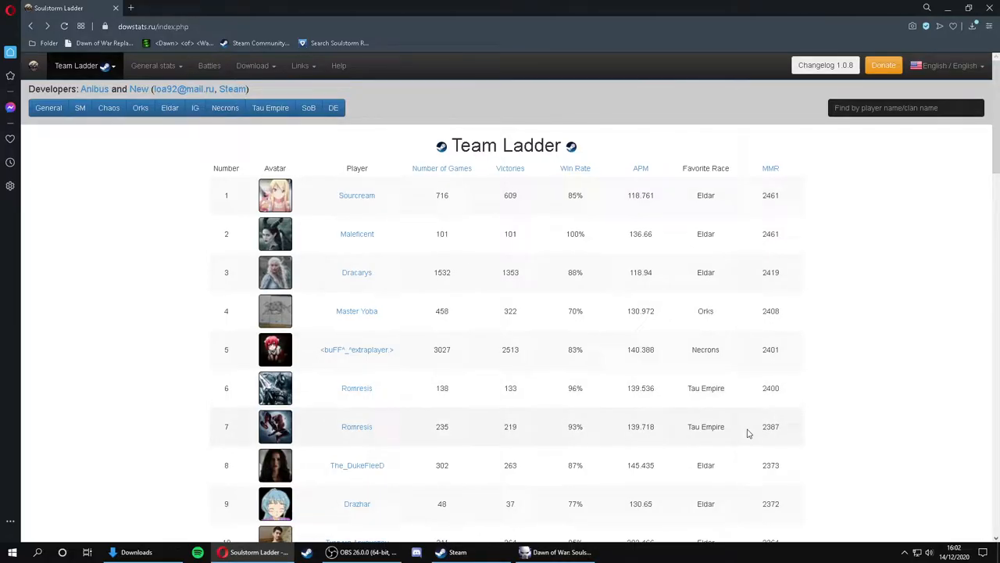
pyautogui.moveTo(198, 175)
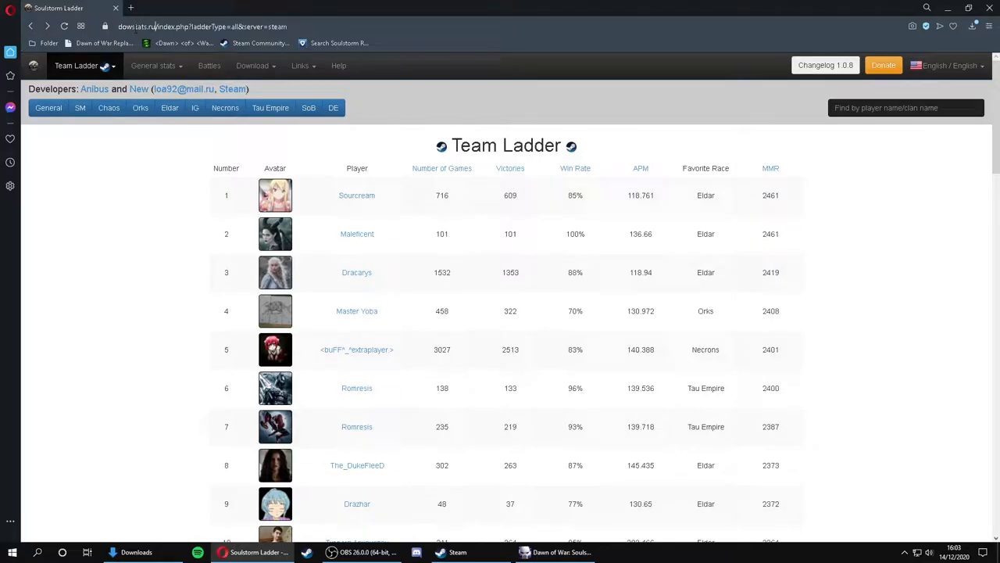
# Step: Download the CameraMod archive from DoW Stats and show it in Downloads
pyautogui.click(254, 65)
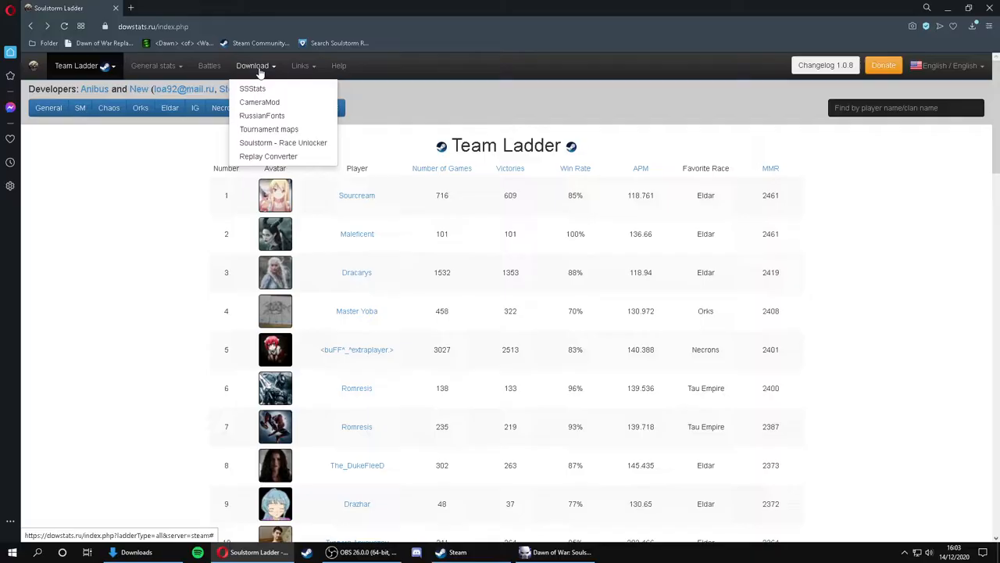
pyautogui.moveTo(260, 101)
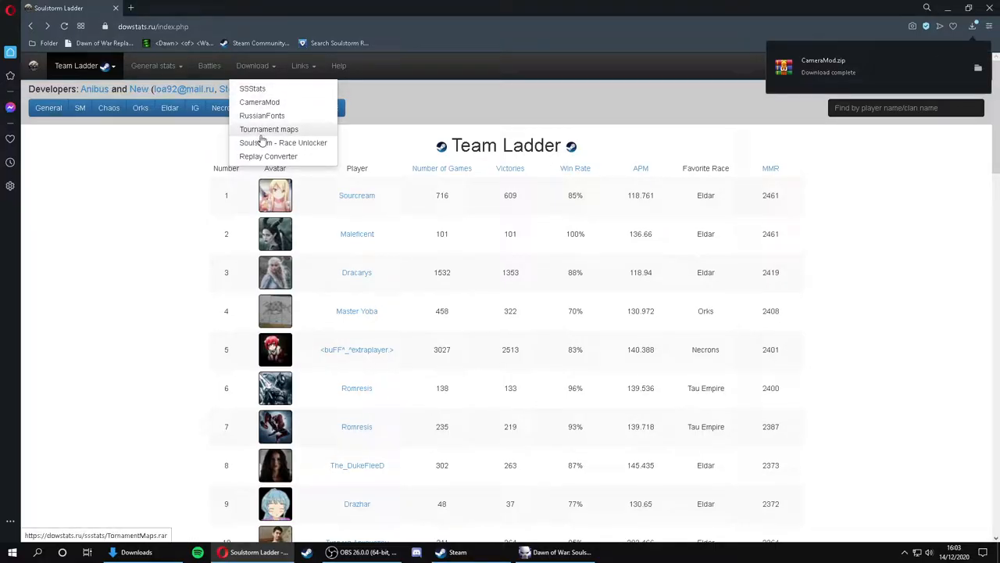
pyautogui.click(798, 138)
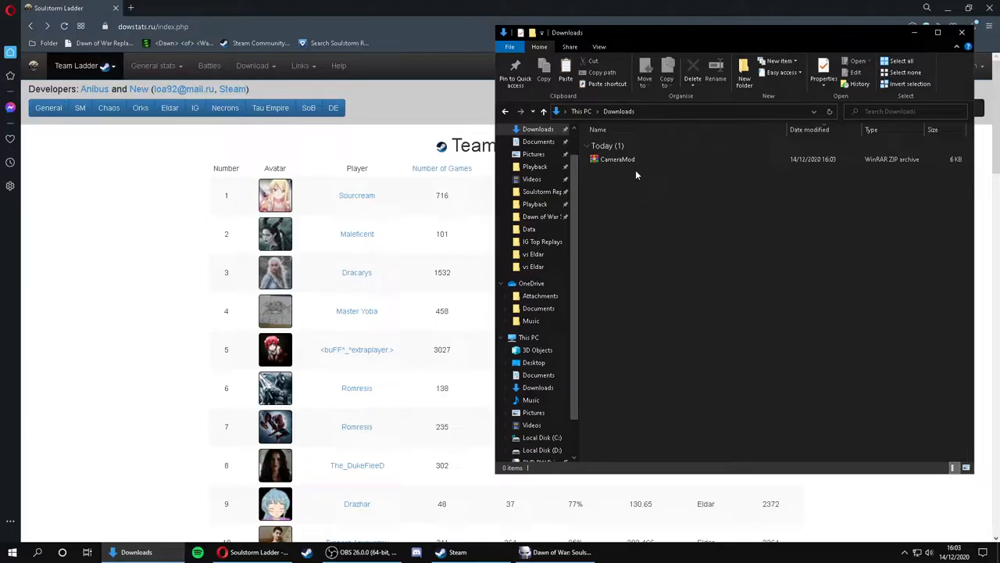
# Step: Extract CameraMod.zip into the Downloads folder
pyautogui.click(618, 158)
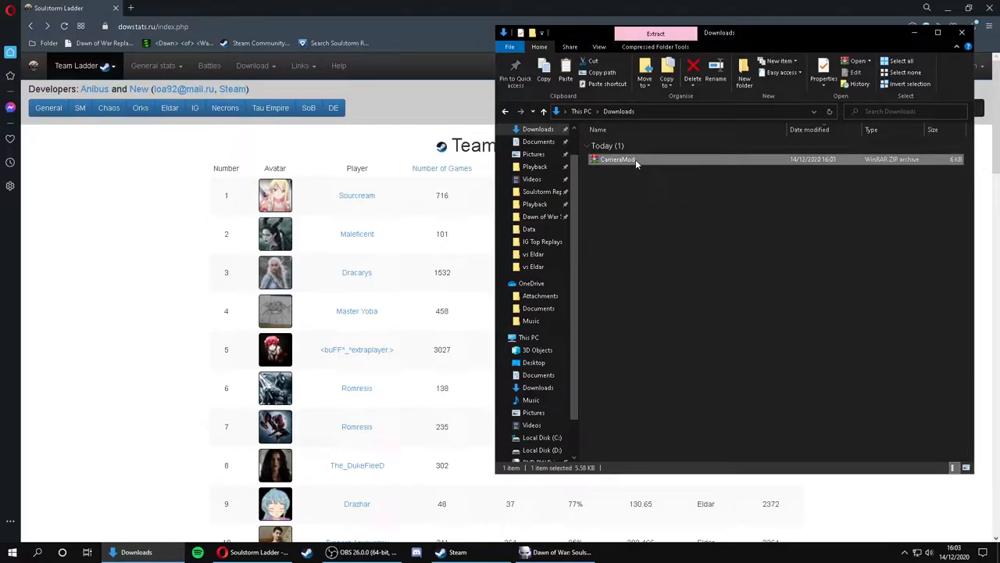
pyautogui.rightClick(618, 159)
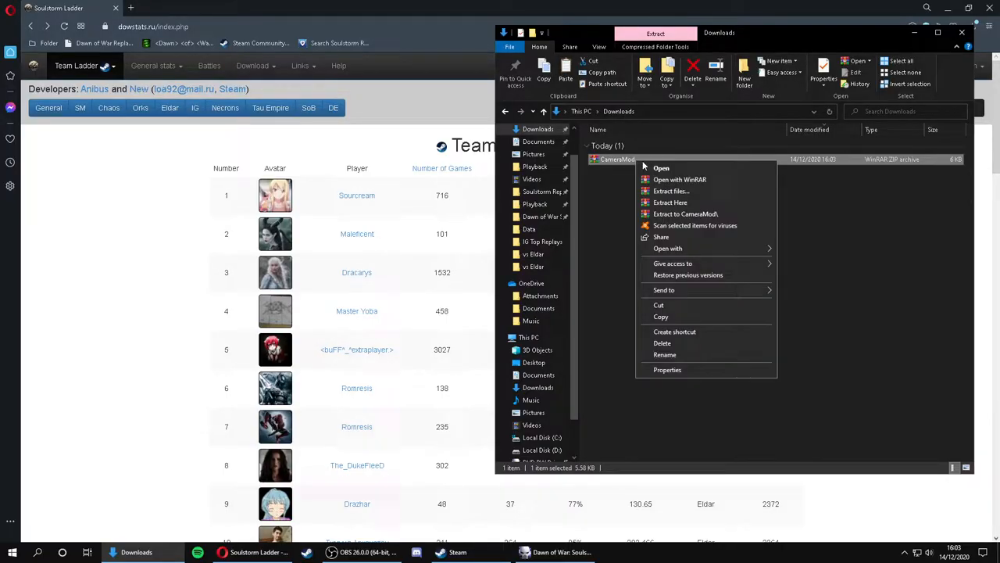
pyautogui.moveTo(670, 202)
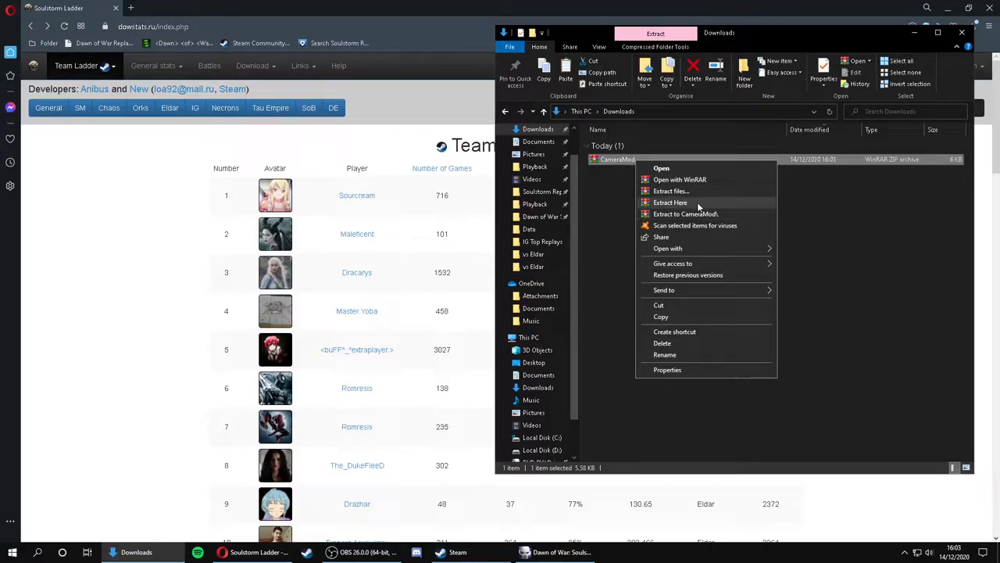
pyautogui.click(670, 202)
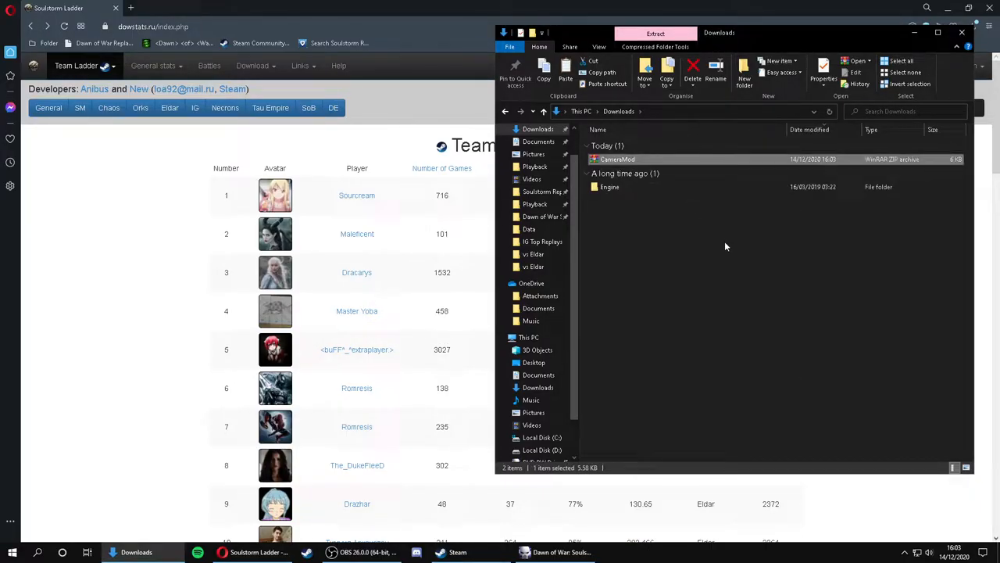
# Step: In Engine\Data, delete camera_ed and camera_low, keeping only camera_high
pyautogui.click(609, 187)
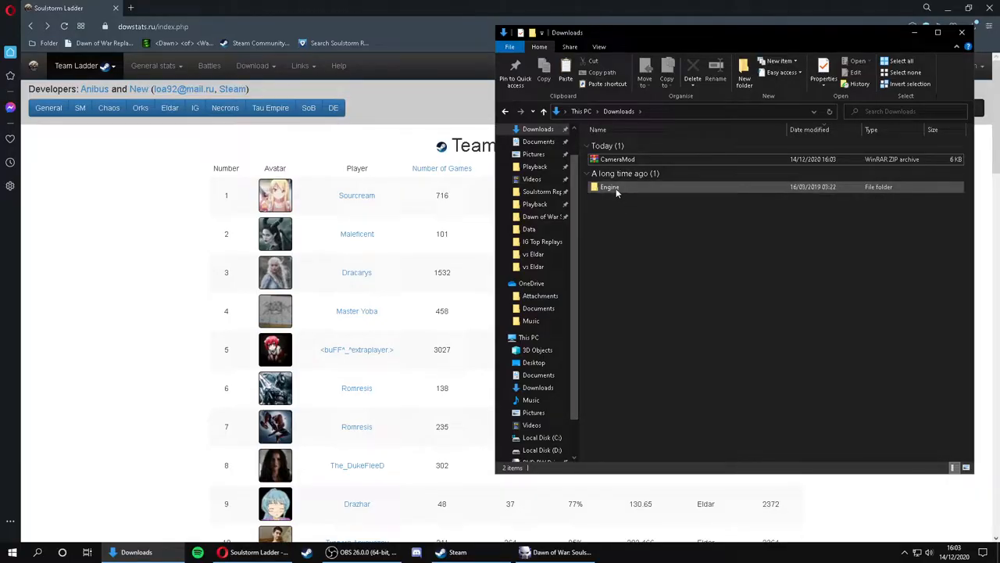
pyautogui.moveTo(618, 187)
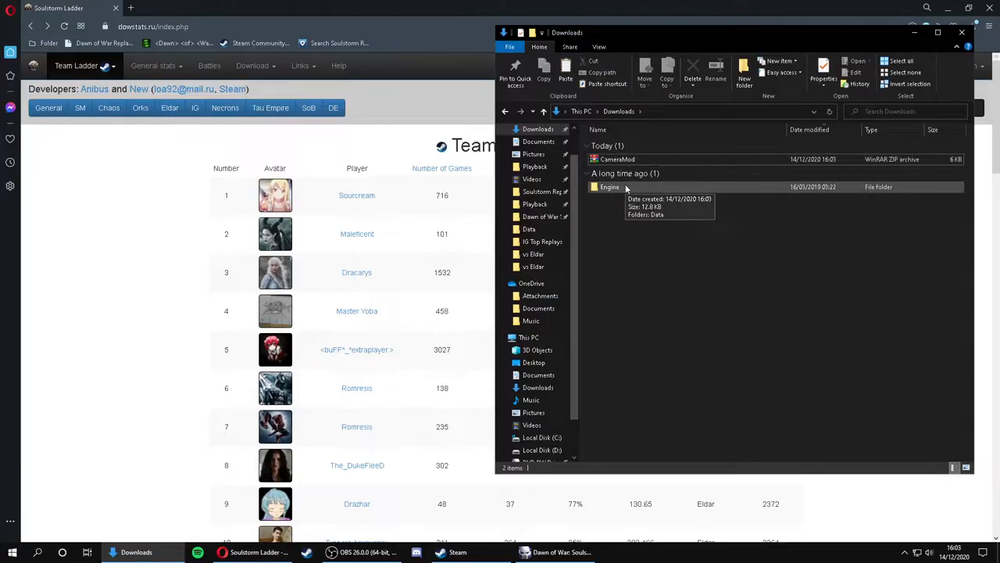
pyautogui.doubleClick(609, 186)
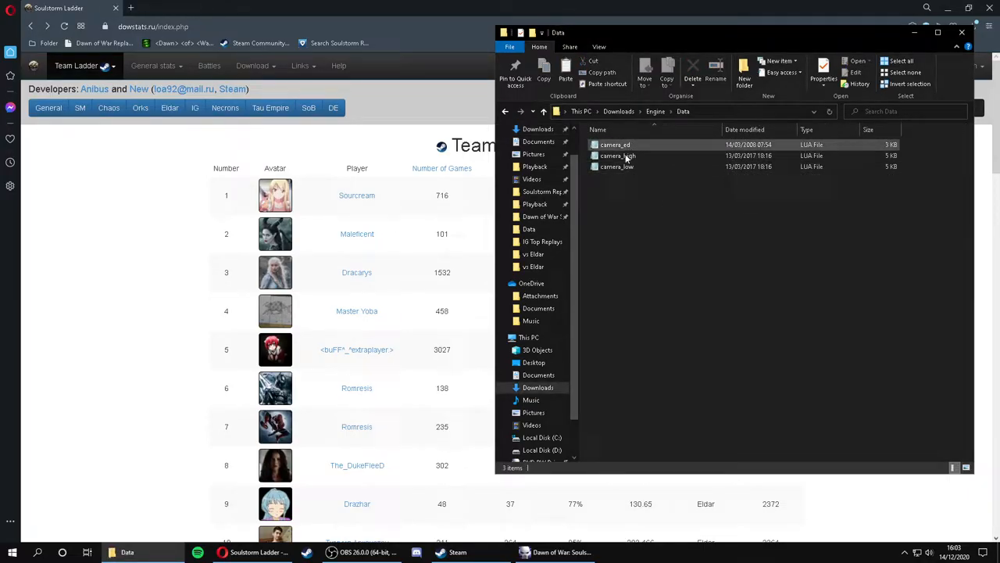
pyautogui.click(616, 156)
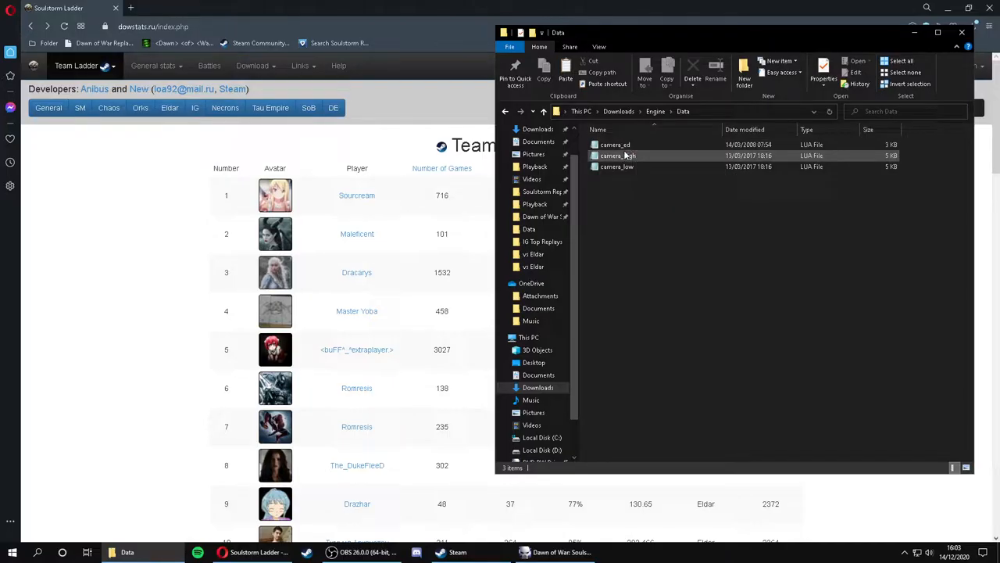
pyautogui.moveTo(616, 166)
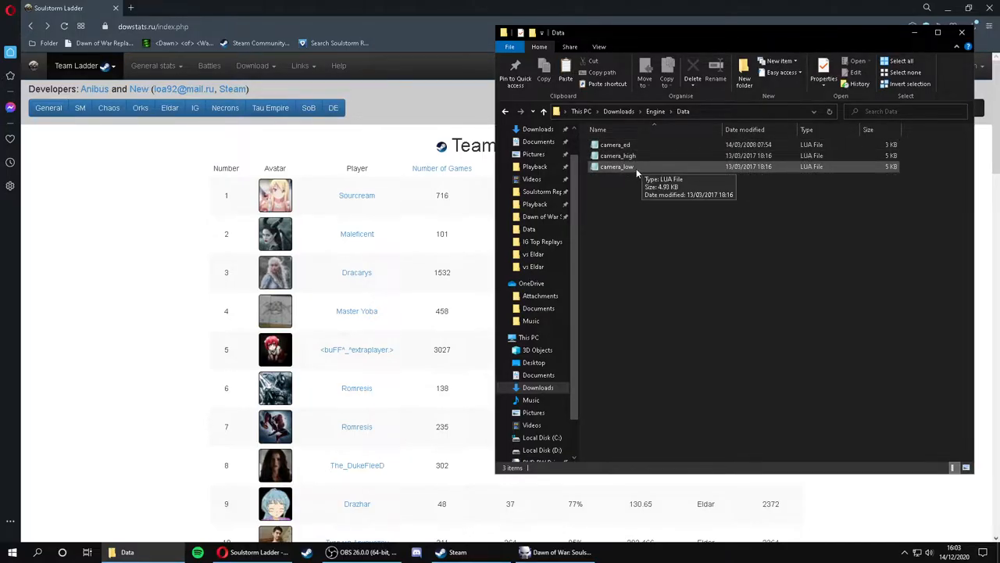
pyautogui.click(617, 166)
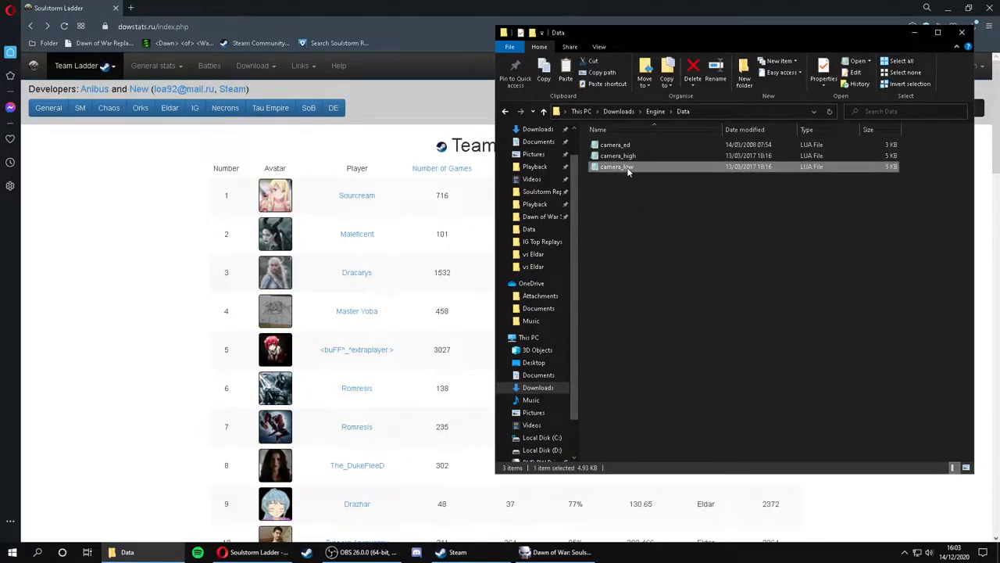
pyautogui.rightClick(618, 166)
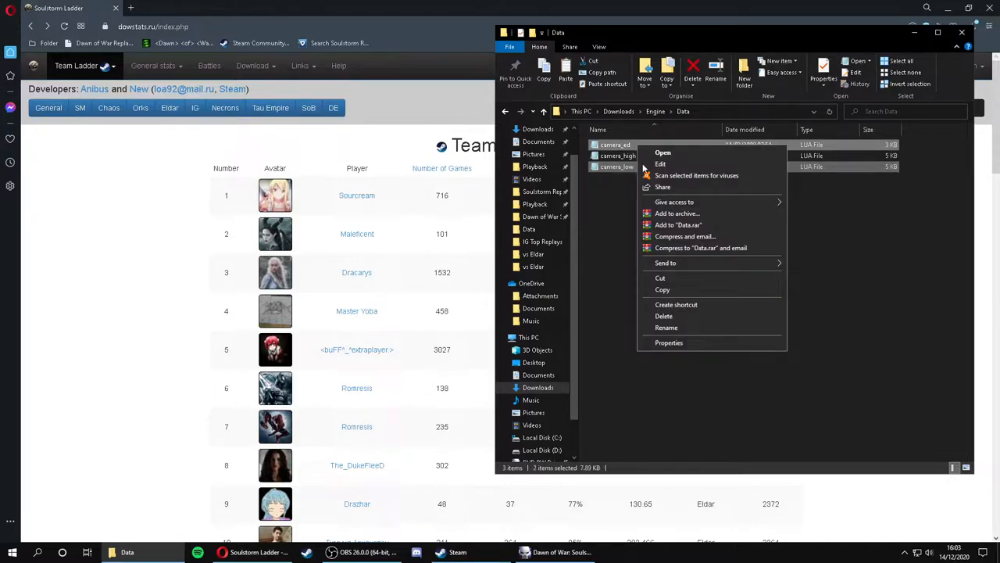
pyautogui.click(663, 316)
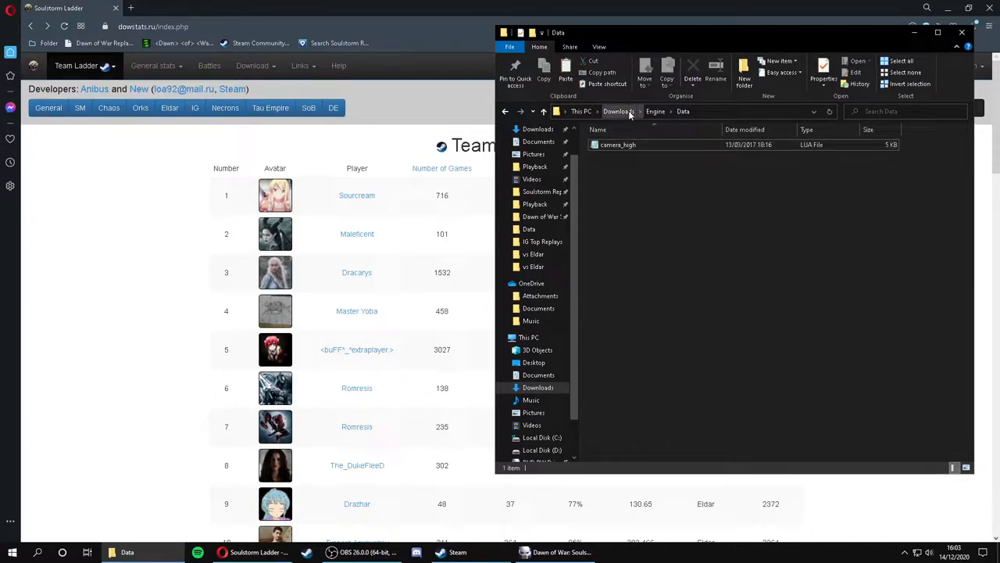
pyautogui.moveTo(357, 427)
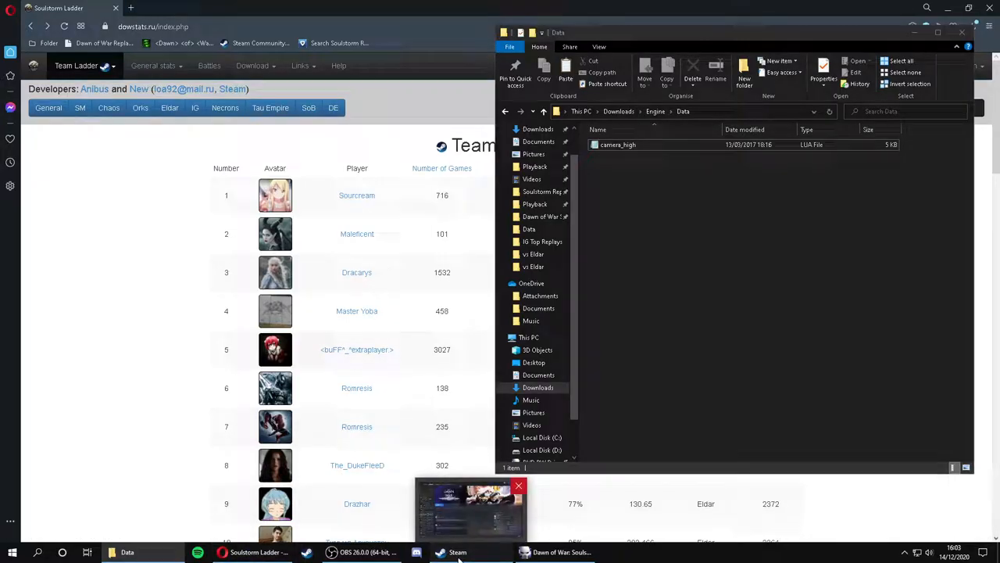
# Step: Browse the local files of Dawn of War Soulstorm from the Steam library
pyautogui.click(457, 552)
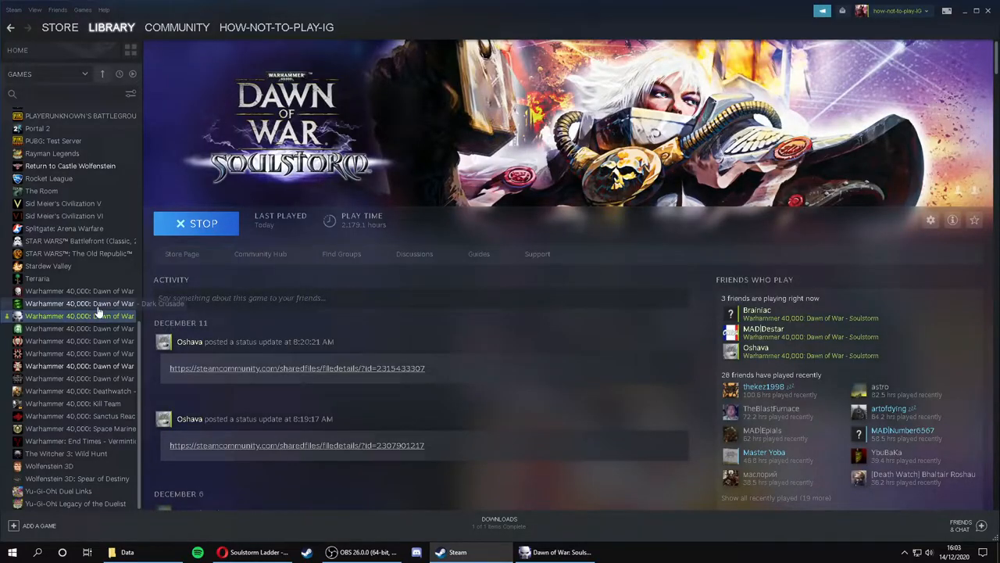
pyautogui.moveTo(78, 324)
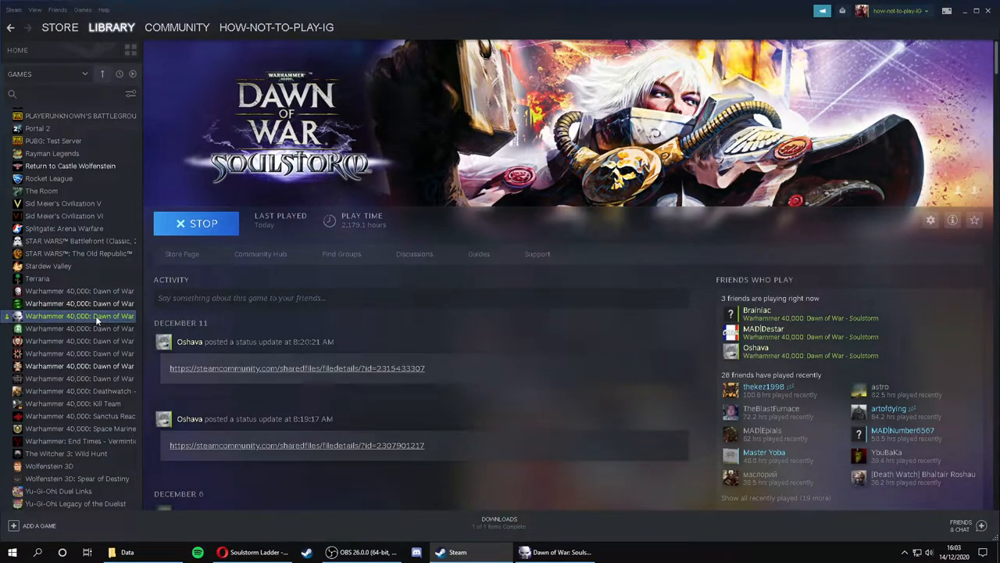
pyautogui.rightClick(78, 316)
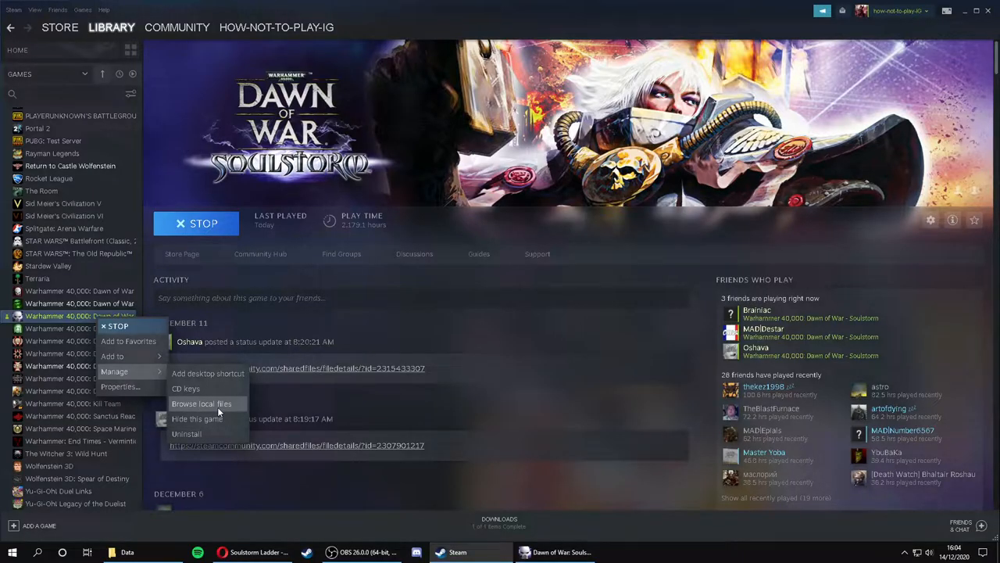
pyautogui.click(201, 403)
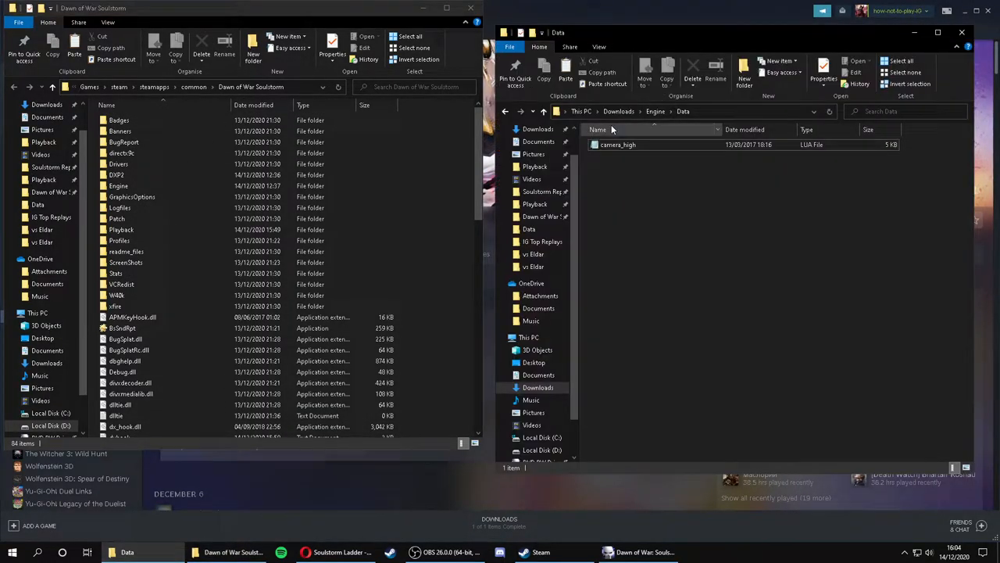
# Step: Drag the extracted Engine folder from Downloads into the Soulstorm install folder
pyautogui.click(619, 111)
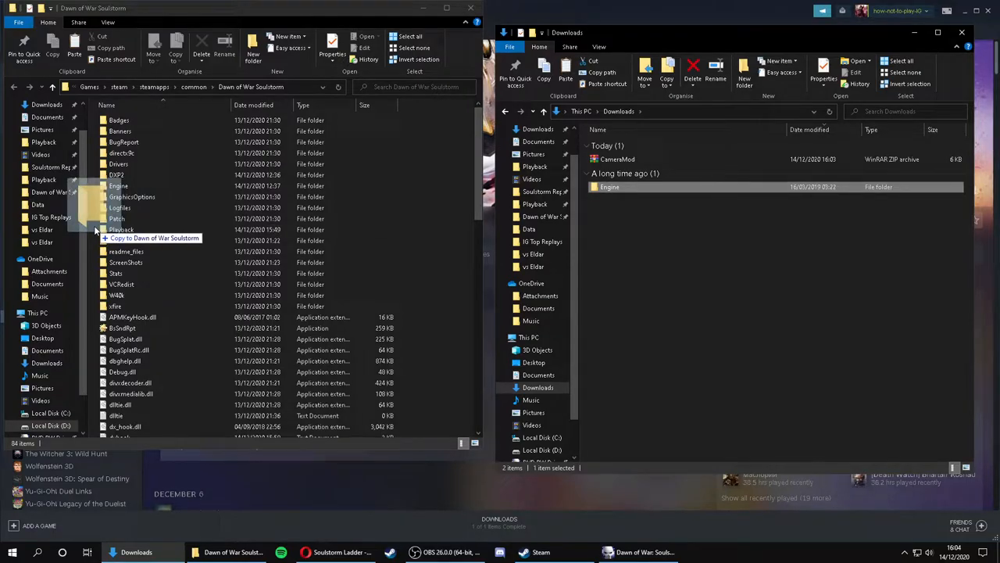
pyautogui.click(119, 186)
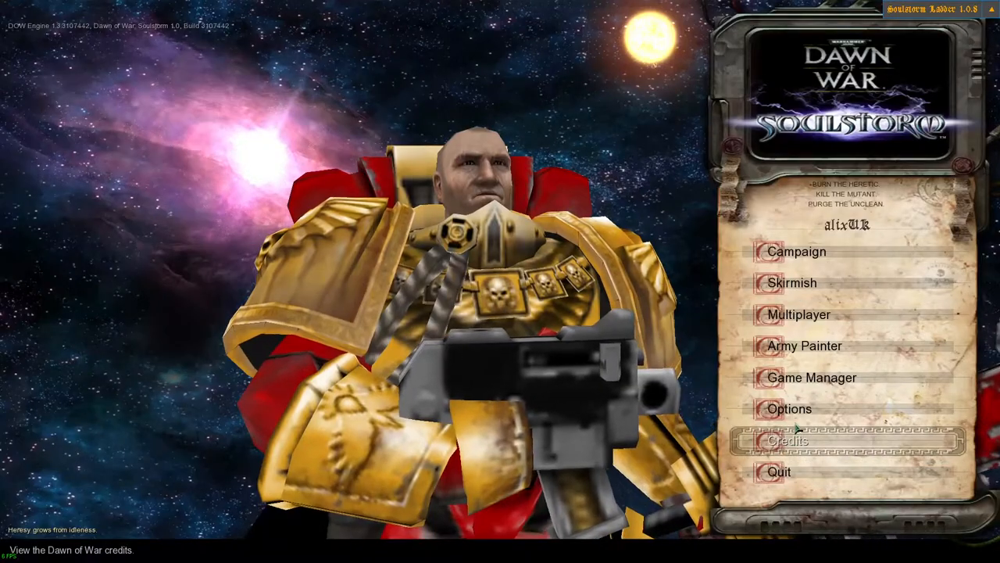
pyautogui.click(789, 408)
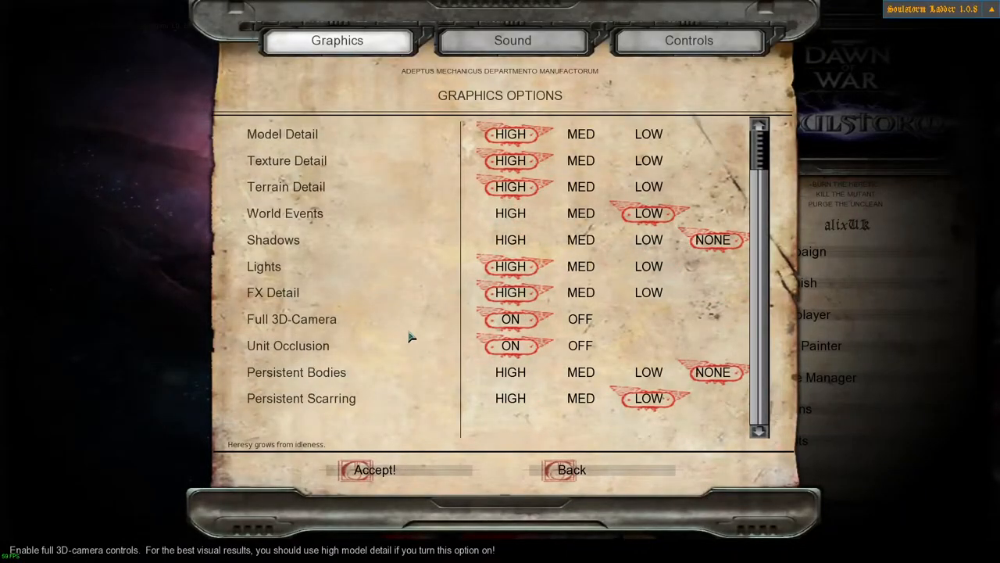
pyautogui.moveTo(525, 320)
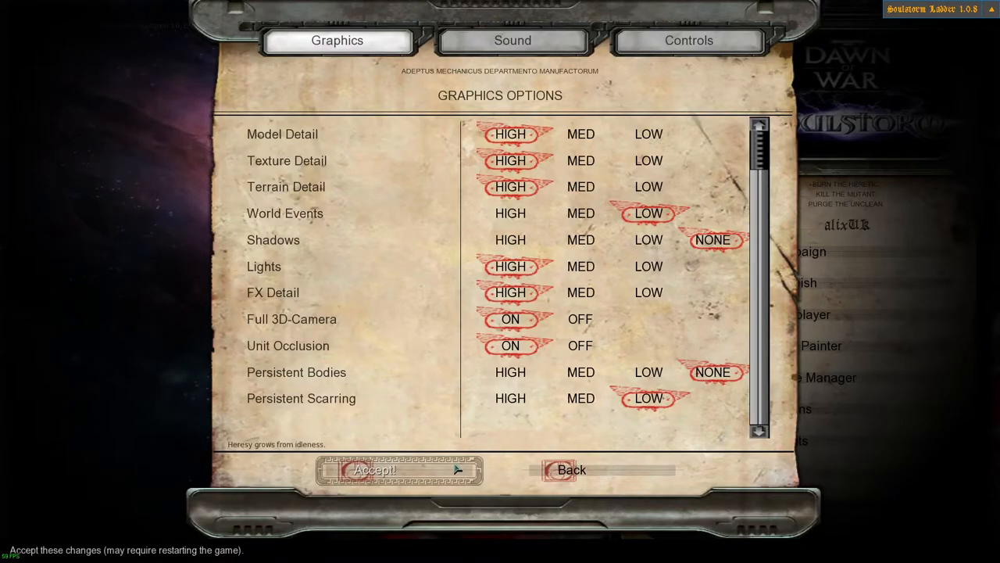
pyautogui.click(572, 470)
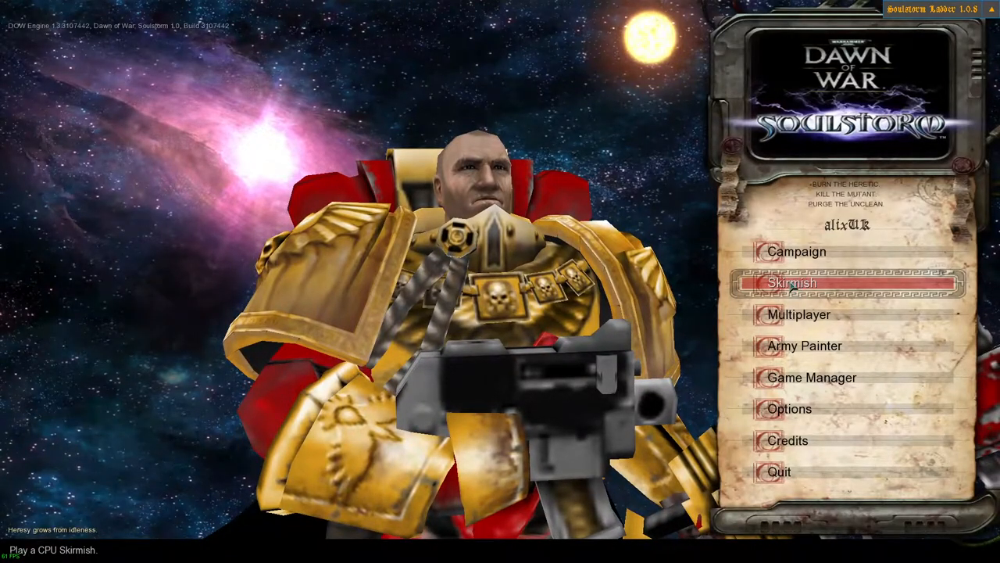
# Step: Start a Fata Morga skirmish as Space Marines against one computer opponent
pyautogui.click(791, 282)
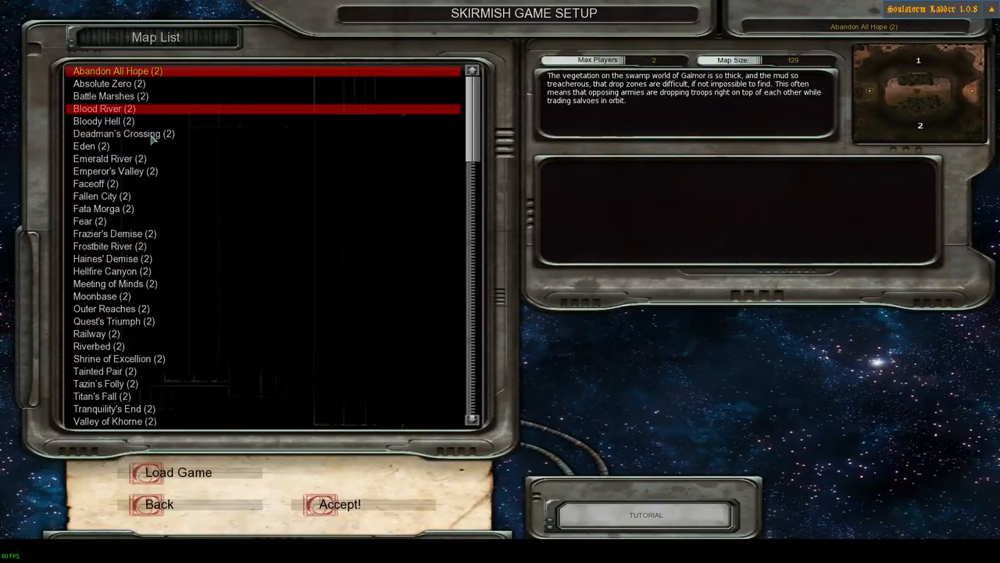
pyautogui.click(339, 504)
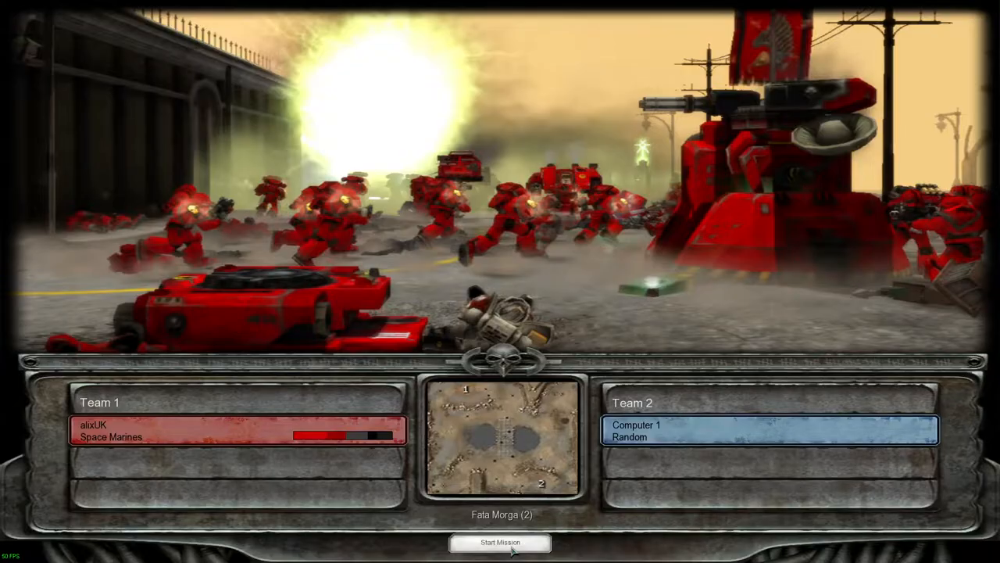
pyautogui.moveTo(465, 456)
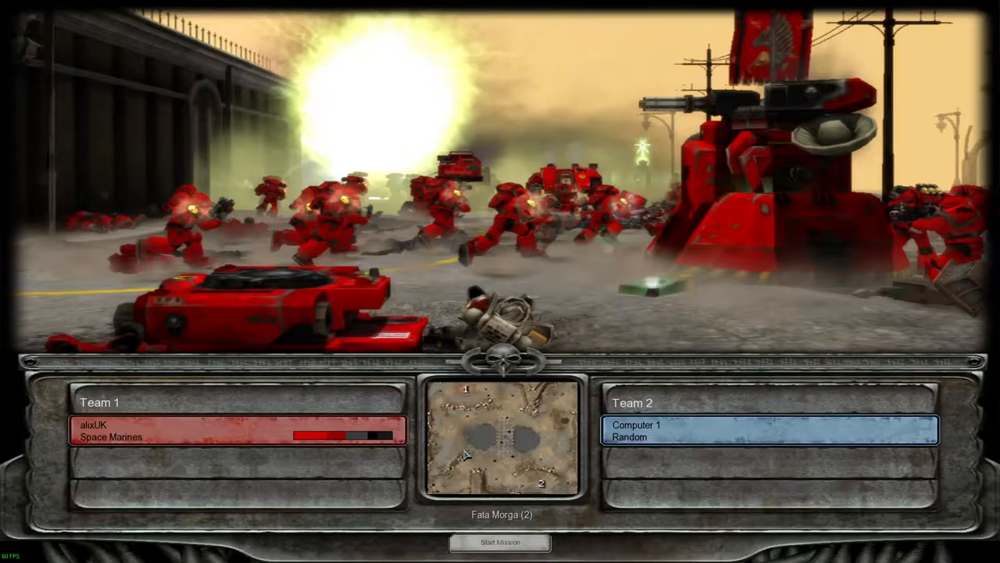
pyautogui.moveTo(520, 512)
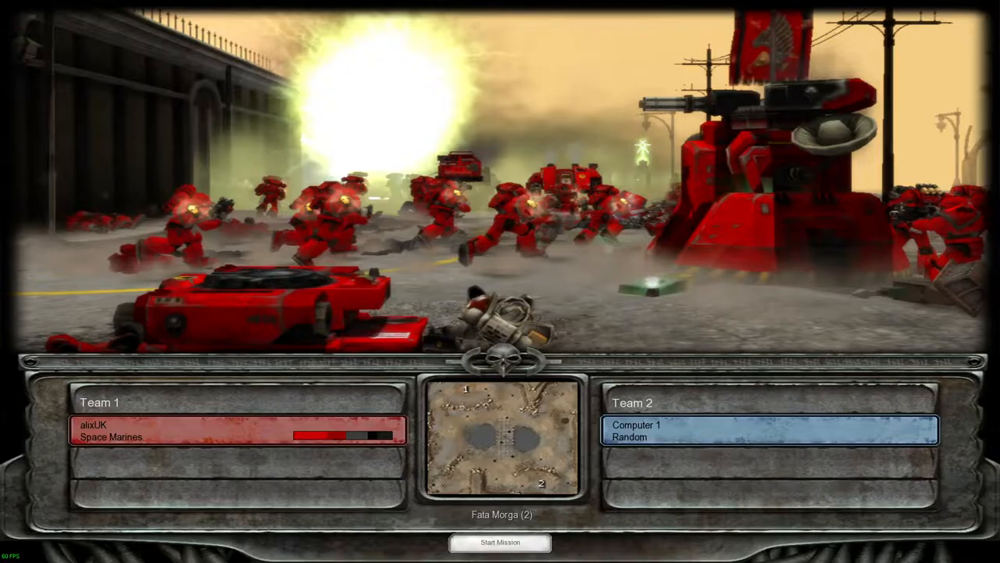
pyautogui.click(500, 541)
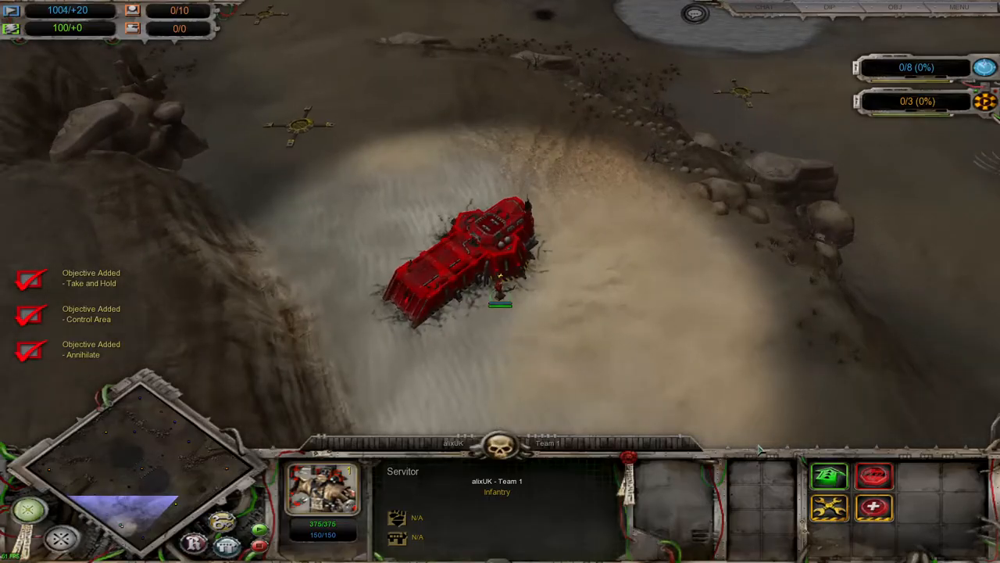
pyautogui.moveTo(614, 478)
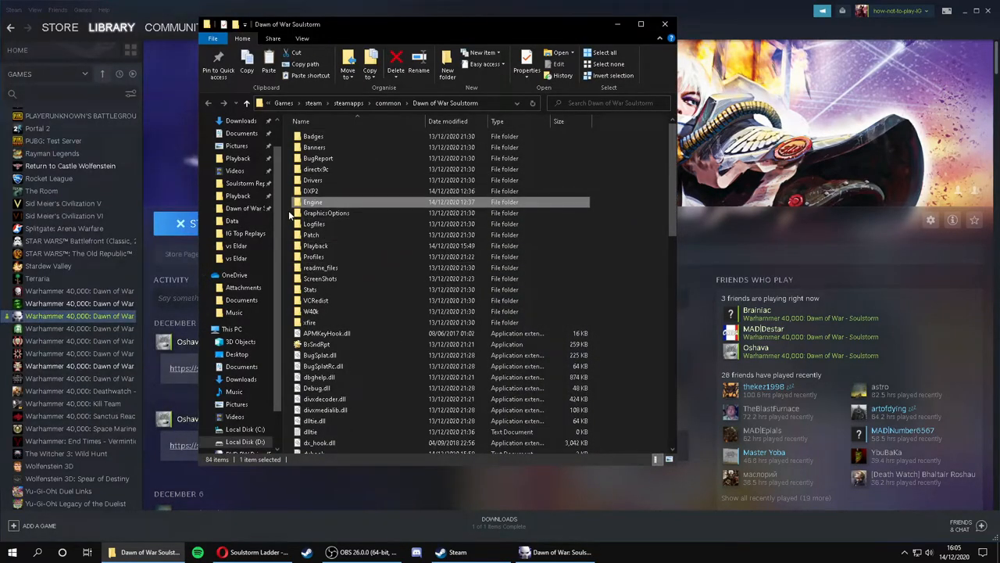
# Step: Open camera_high from the game's Engine\Data folder in Notepad
pyautogui.doubleClick(312, 201)
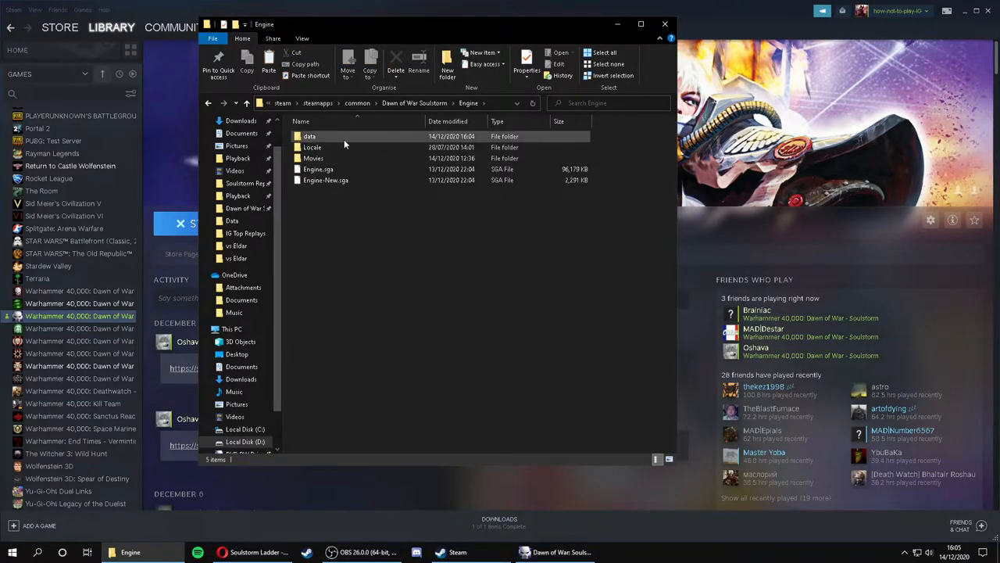
pyautogui.doubleClick(310, 136)
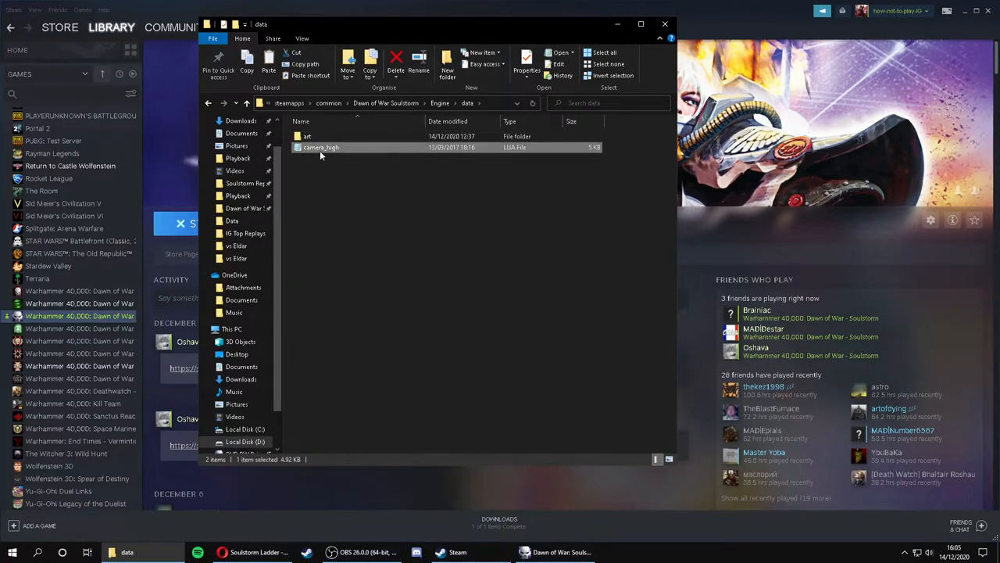
pyautogui.moveTo(325, 152)
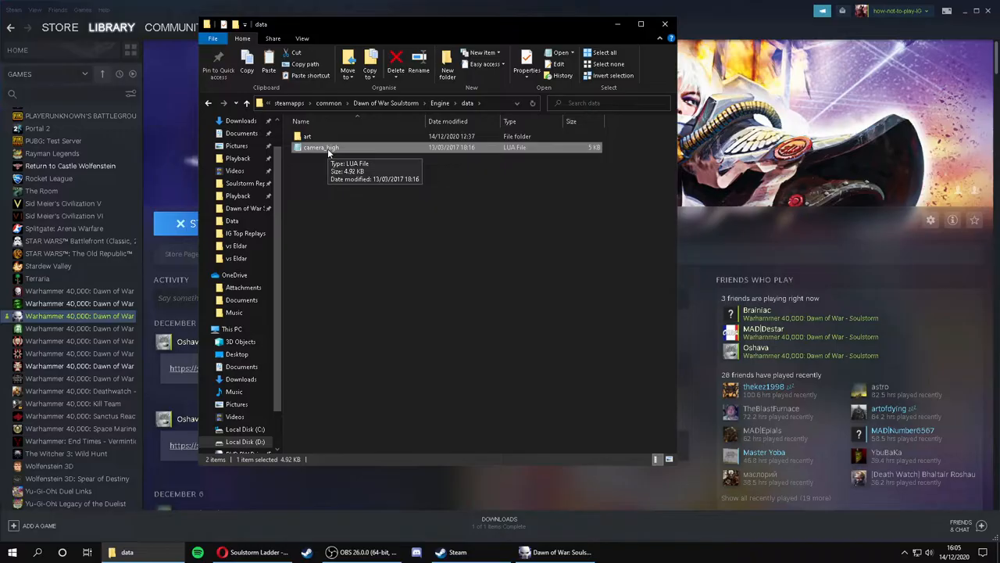
pyautogui.doubleClick(322, 147)
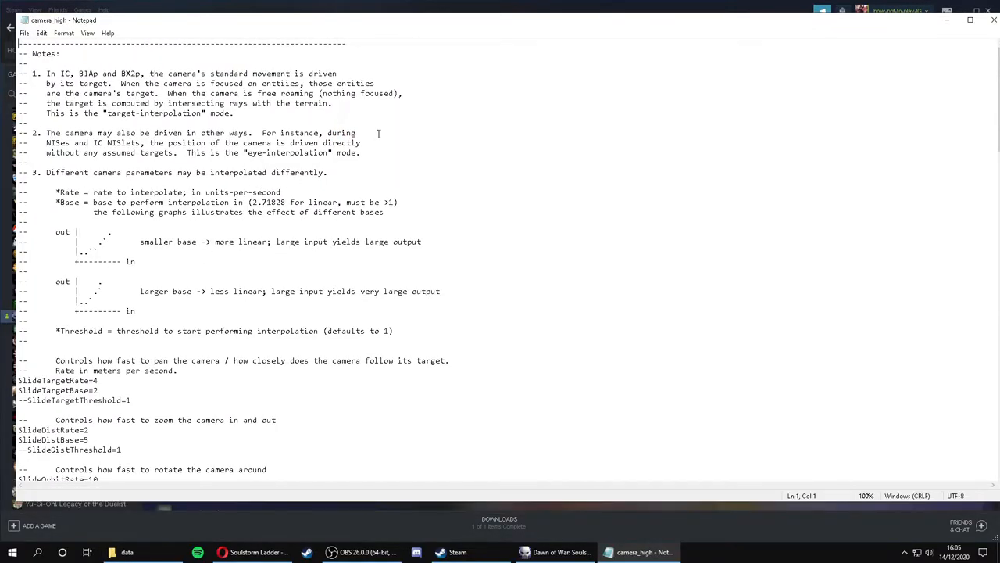
# Step: Replace camera_high's DefaultDistance value 50 with 100
pyautogui.scroll(-3)
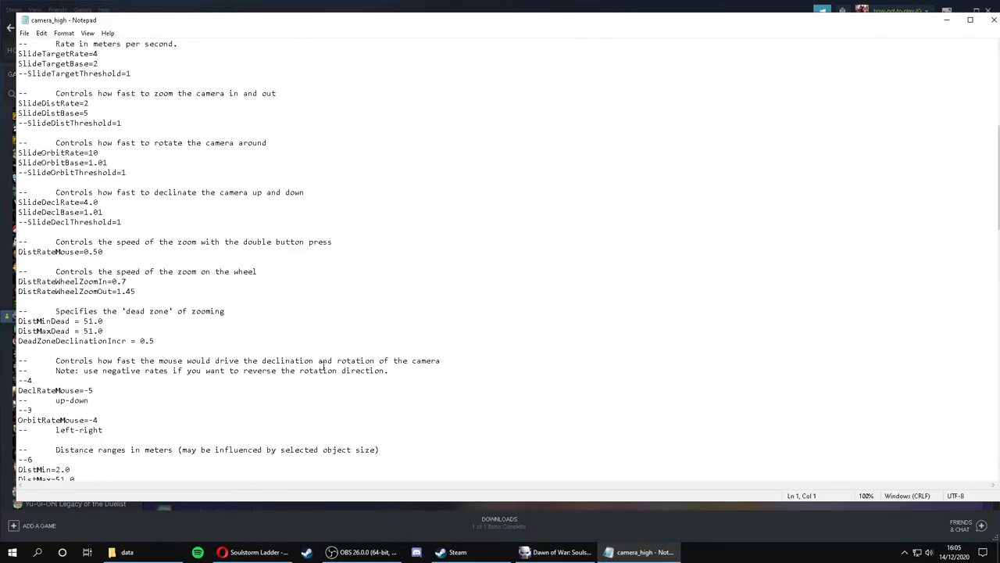
pyautogui.scroll(-3)
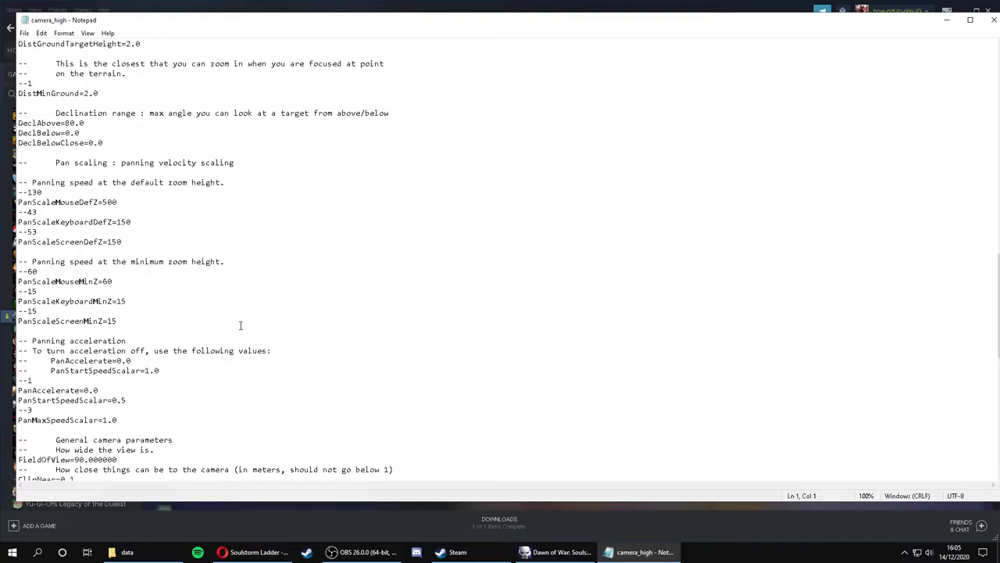
pyautogui.scroll(-3)
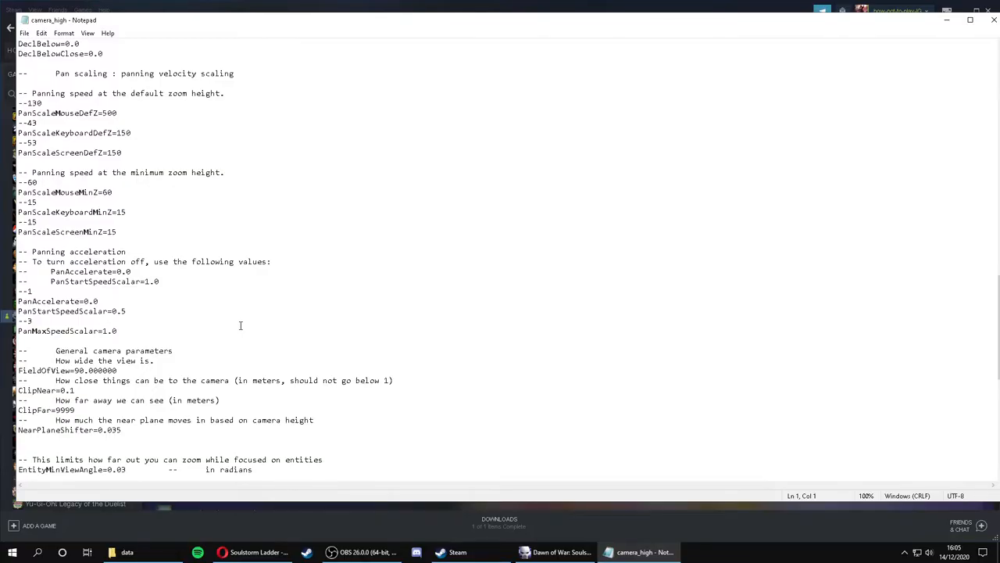
pyautogui.scroll(-3)
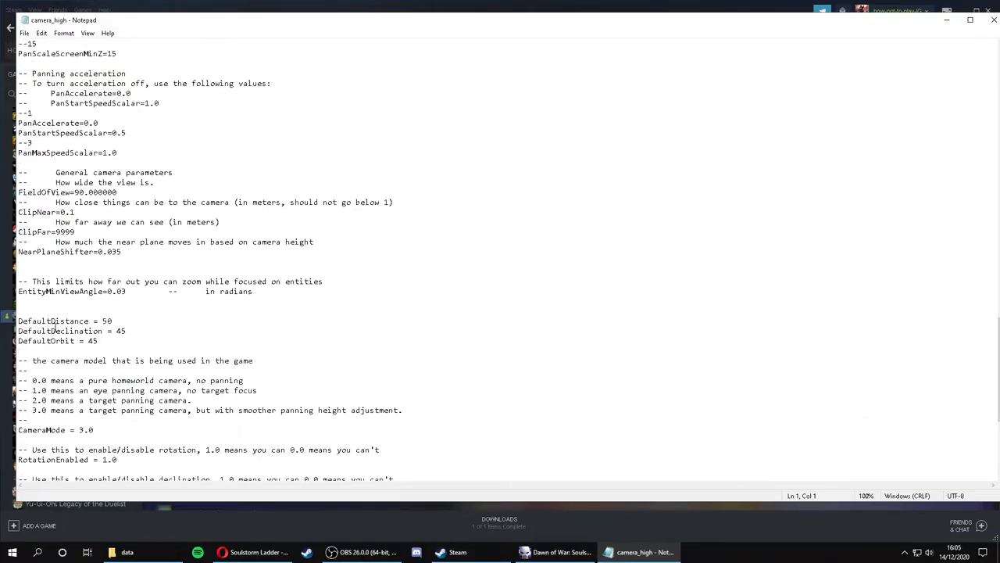
pyautogui.doubleClick(52, 320)
pyautogui.write('100')
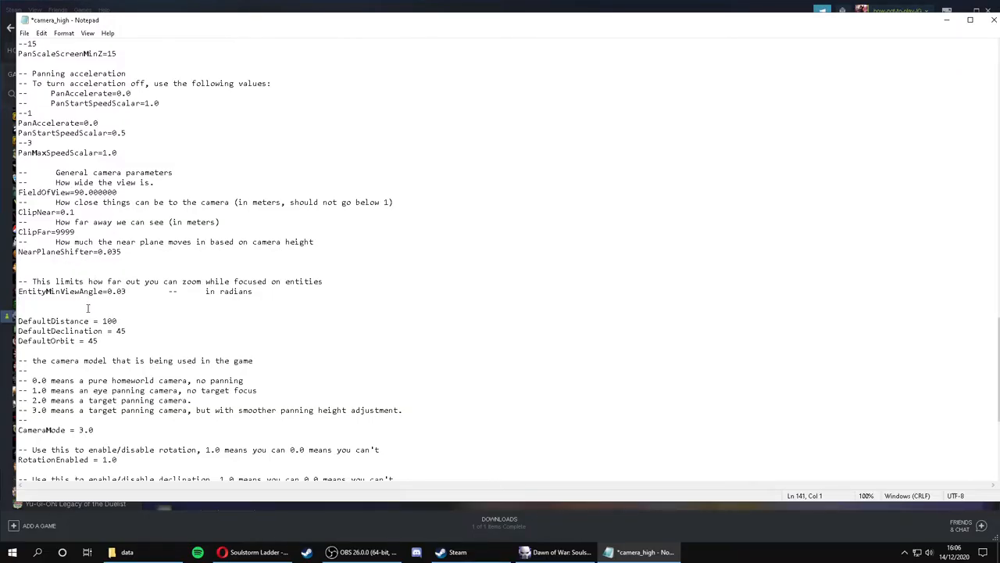
# Step: Raise camera_high's DistMax from 51.0 to 100.0 and return to the game
pyautogui.scroll(3)
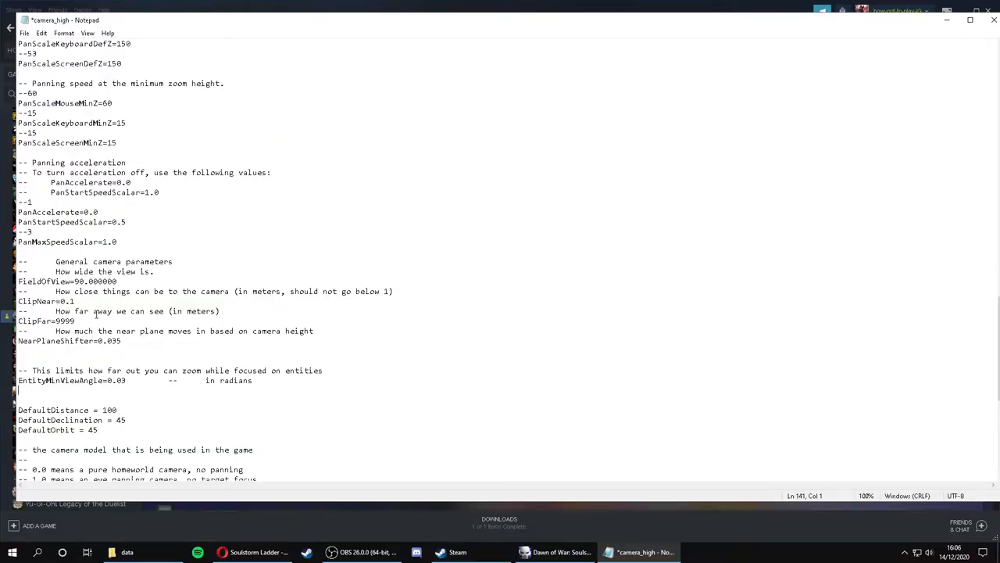
pyautogui.scroll(3)
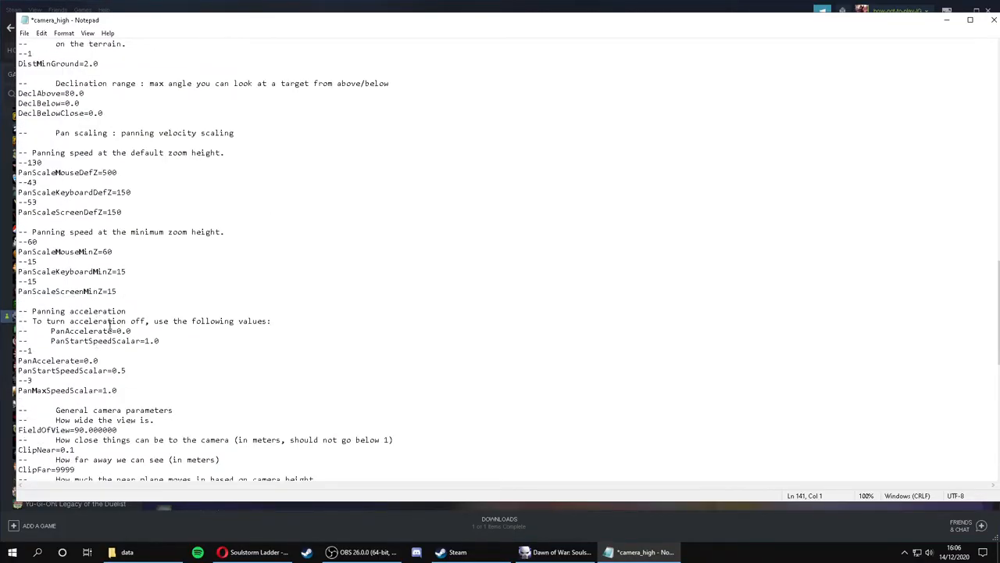
pyautogui.scroll(3)
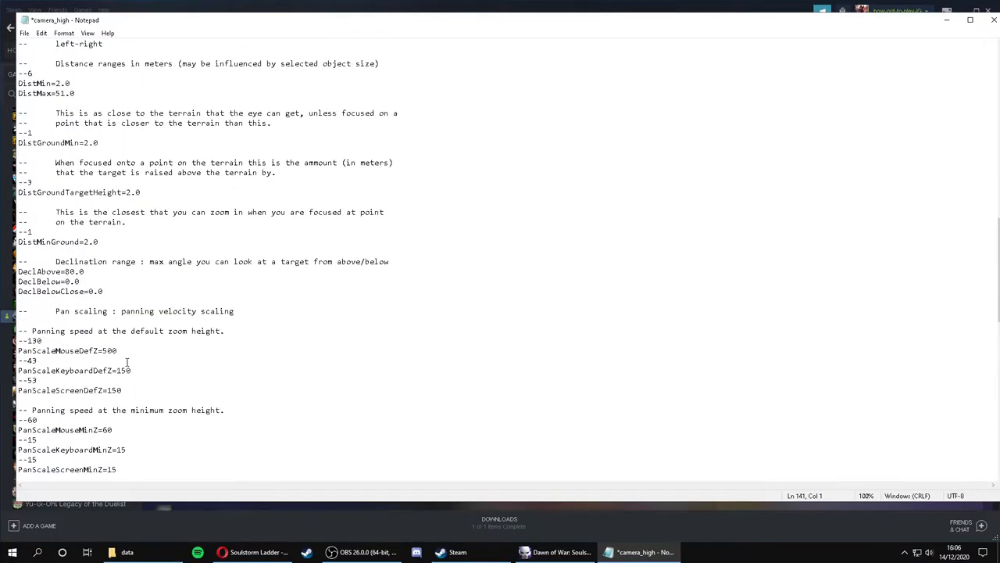
pyautogui.scroll(3)
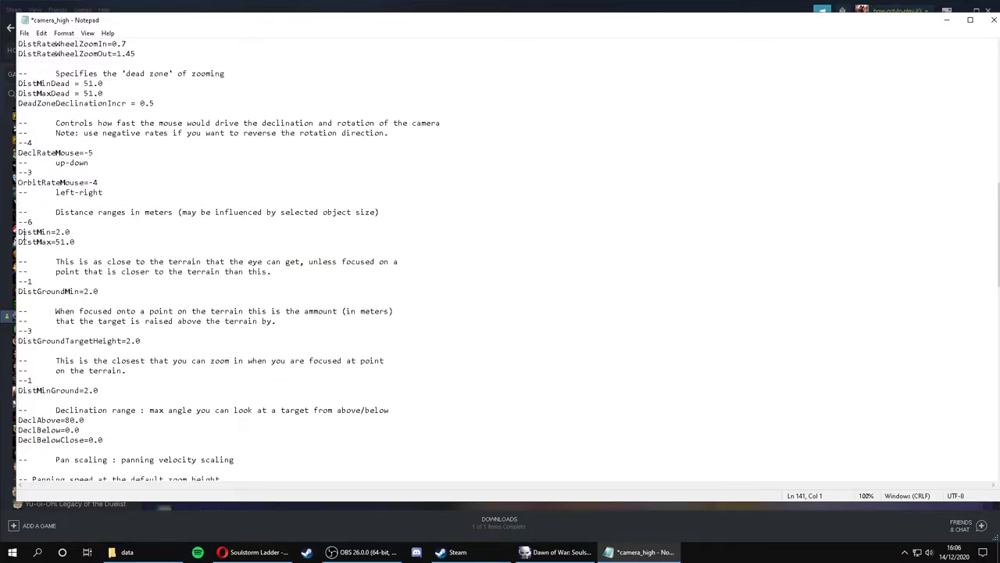
pyautogui.moveTo(82, 260)
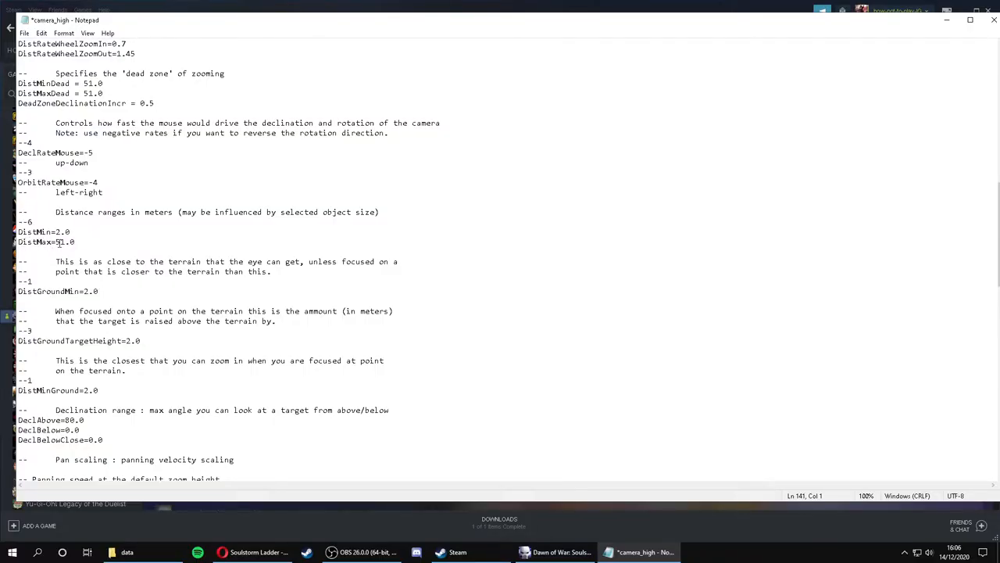
pyautogui.click(79, 241)
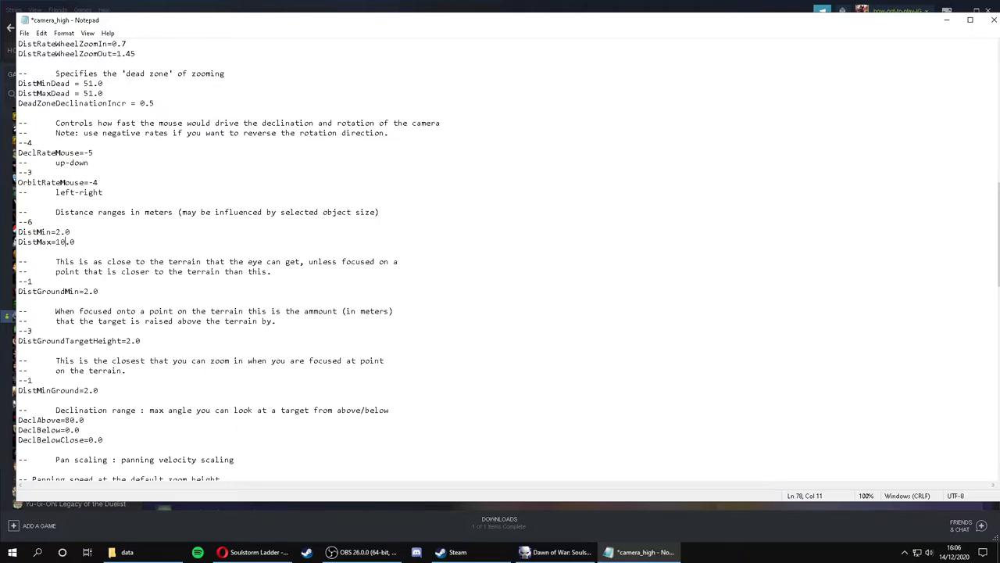
pyautogui.write('00')
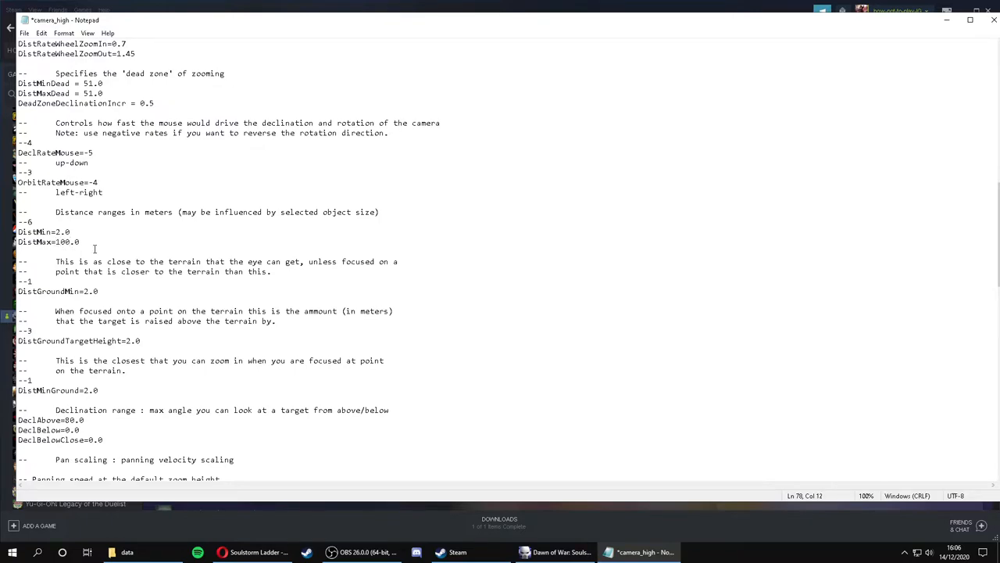
pyautogui.click(24, 33)
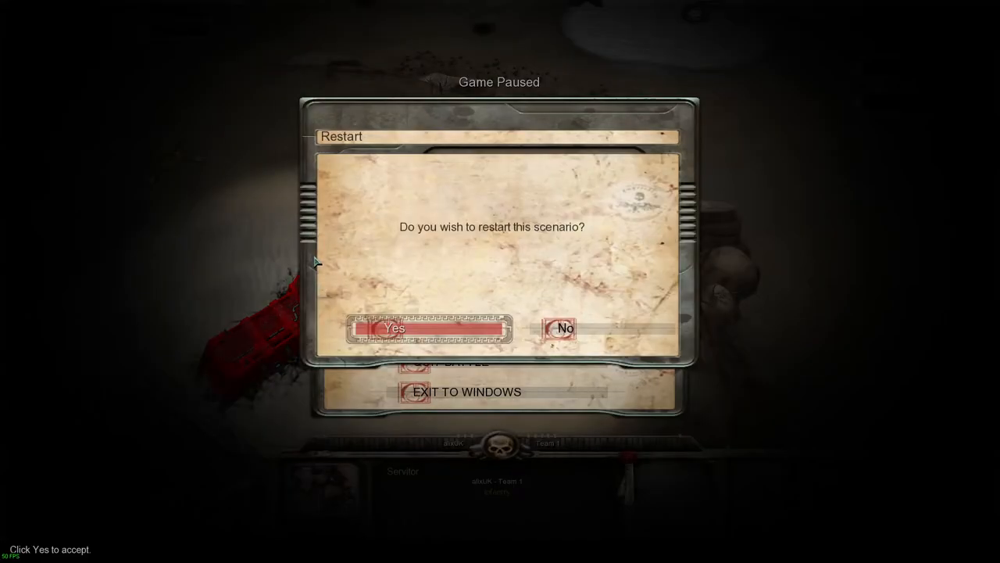
# Step: Confirm restarting the current Soulstorm scenario
pyautogui.click(394, 327)
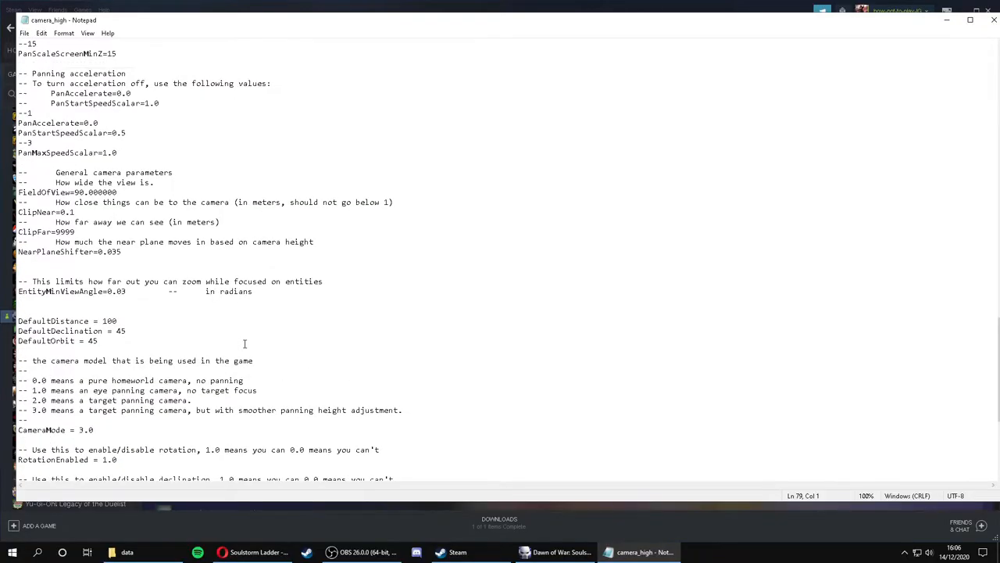
# Step: Change camera_high's DefaultDeclination from 45 to 90 and save the file
pyautogui.scroll(3)
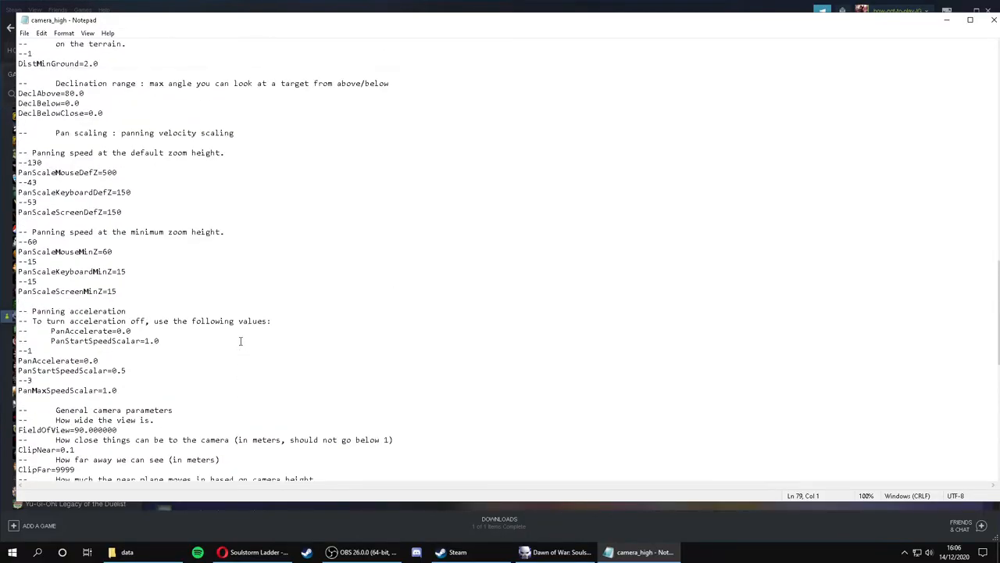
pyautogui.scroll(-3)
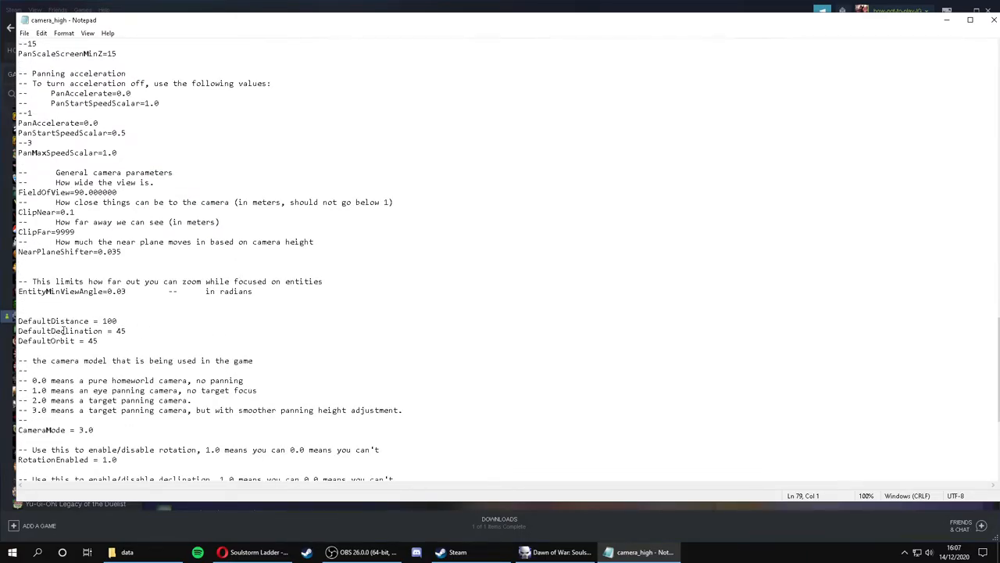
pyautogui.click(98, 330)
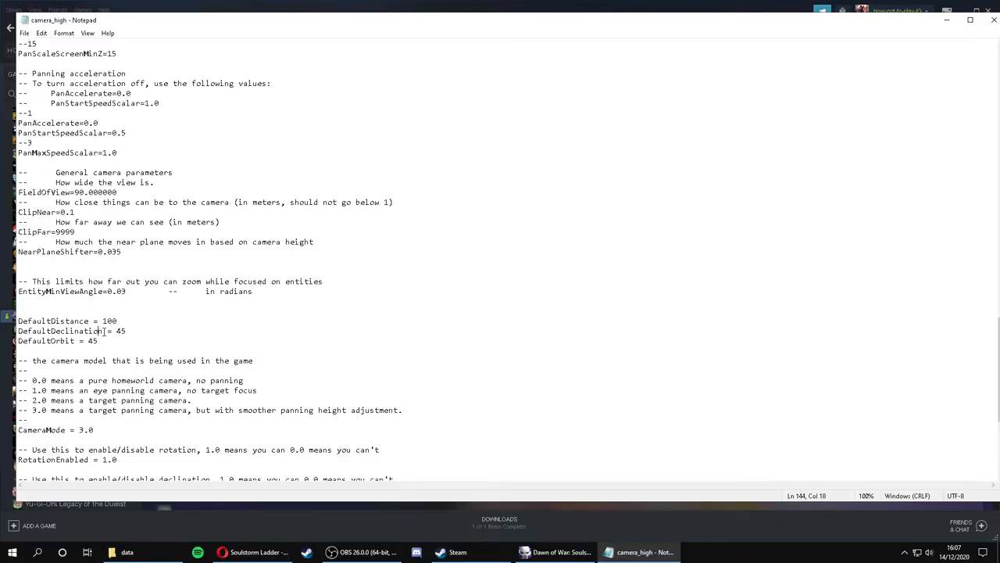
pyautogui.click(127, 340)
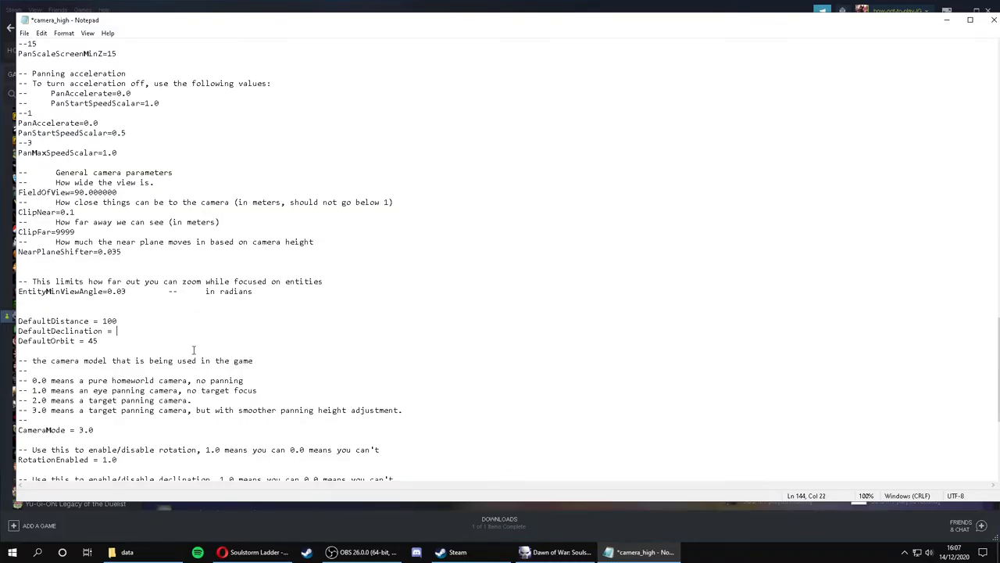
pyautogui.write('90')
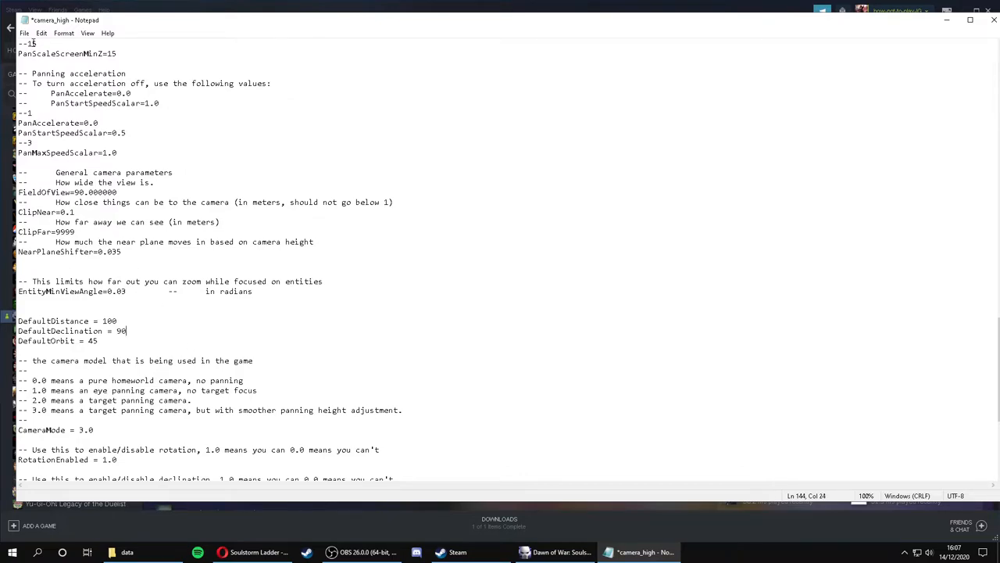
pyautogui.press('ctrl+s')
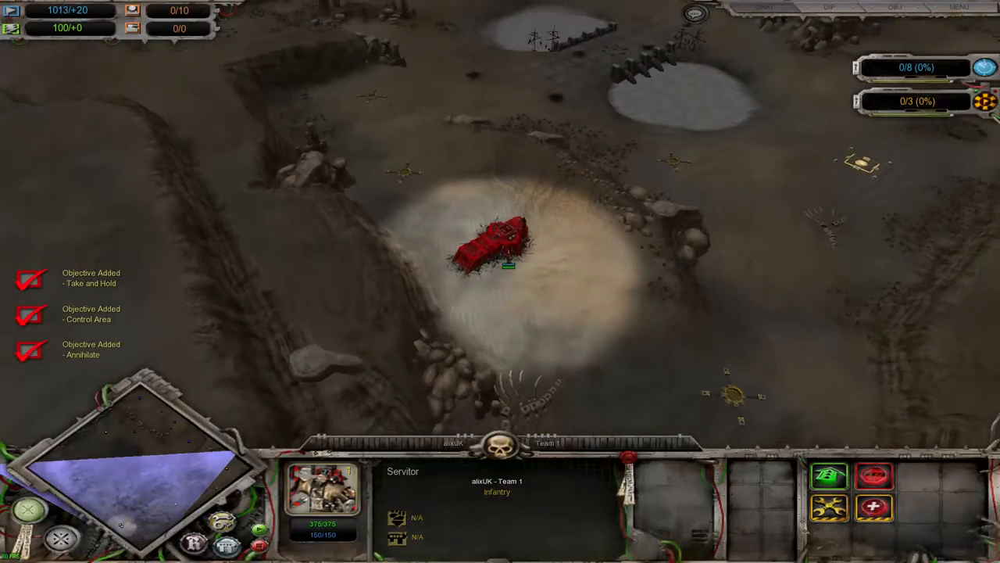
# Step: Leave the restarted match after viewing the steeper camera angle, returning toward Notepad
pyautogui.press('Escape')
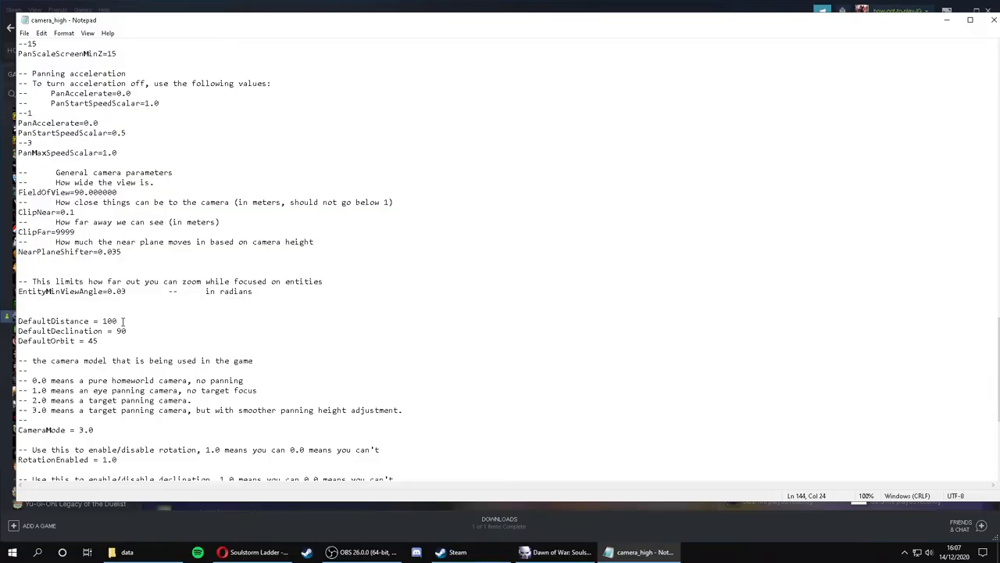
# Step: Change DefaultDistance and DefaultDeclination to 60 in camera_high
pyautogui.click(119, 321)
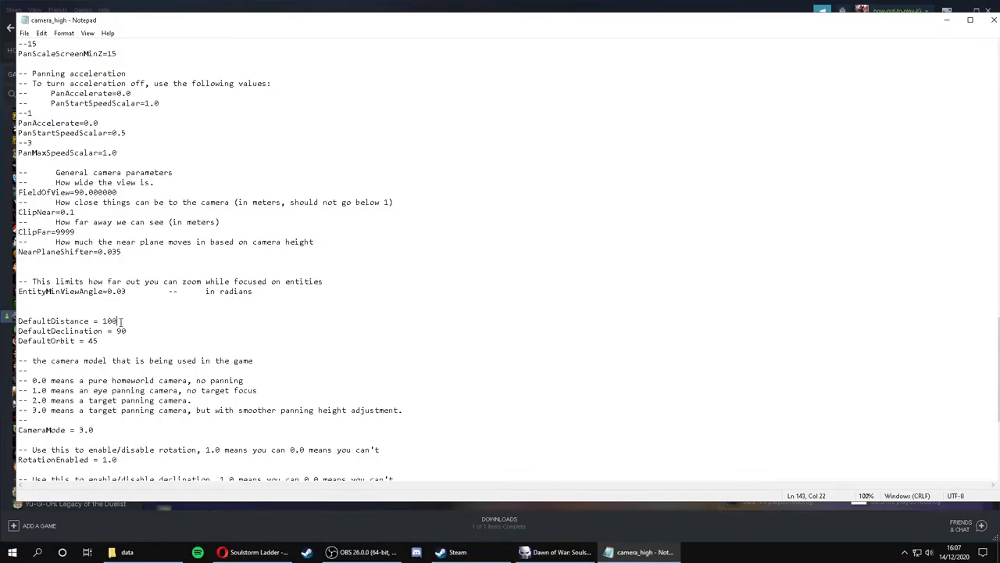
pyautogui.press('Backspace')
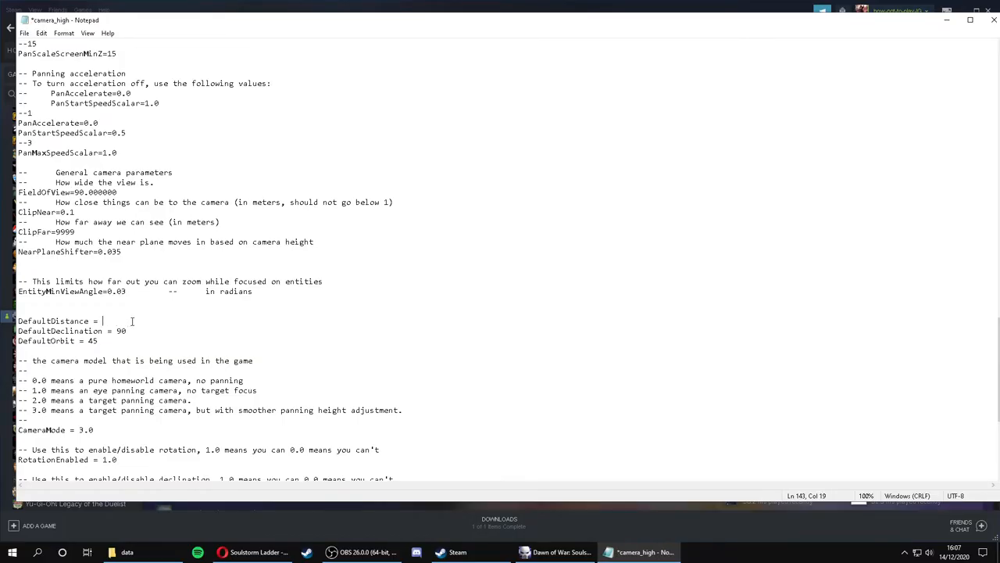
pyautogui.write('60')
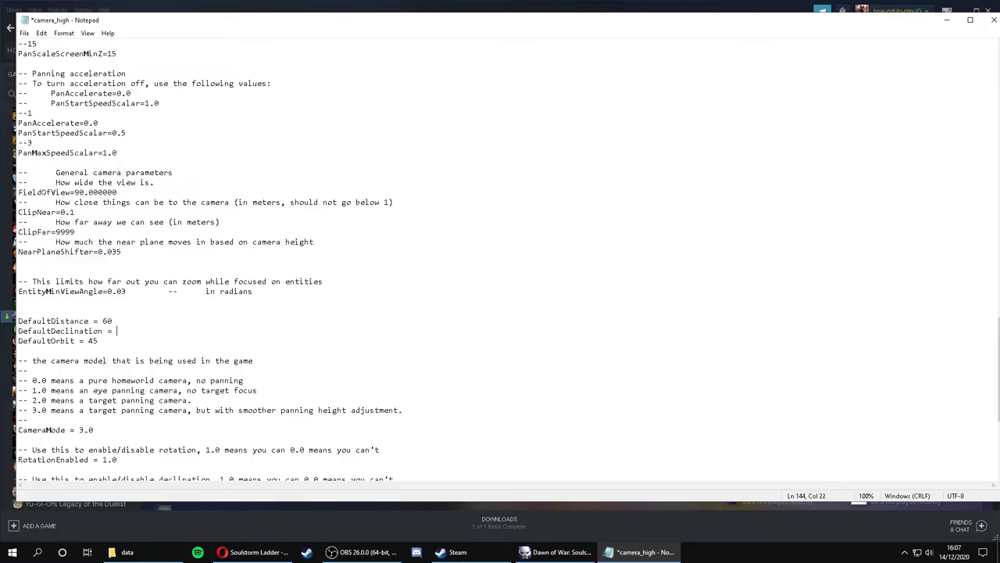
pyautogui.write('60')
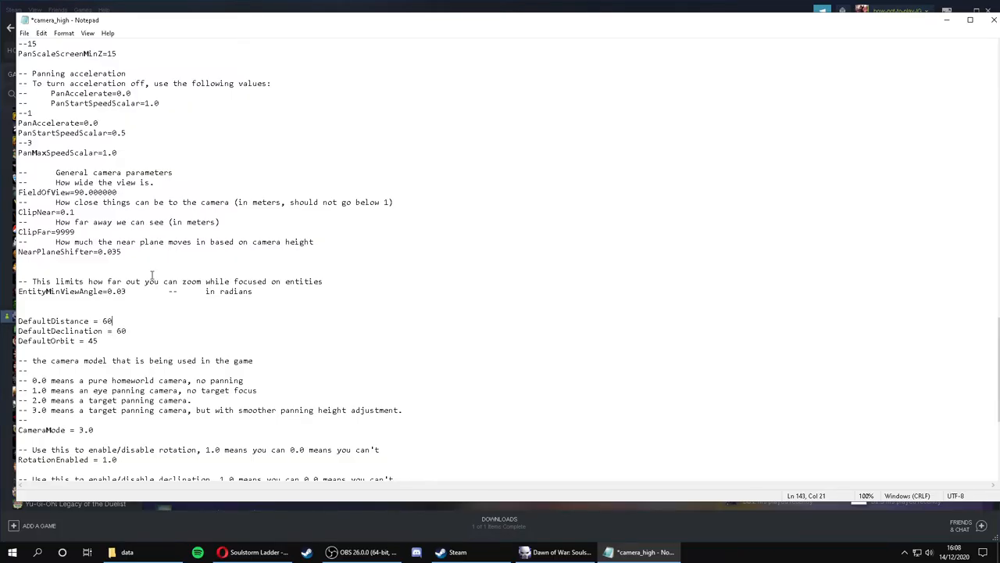
# Step: Scroll up to DistMax, delete part of its value, and save camera_high
pyautogui.scroll(3)
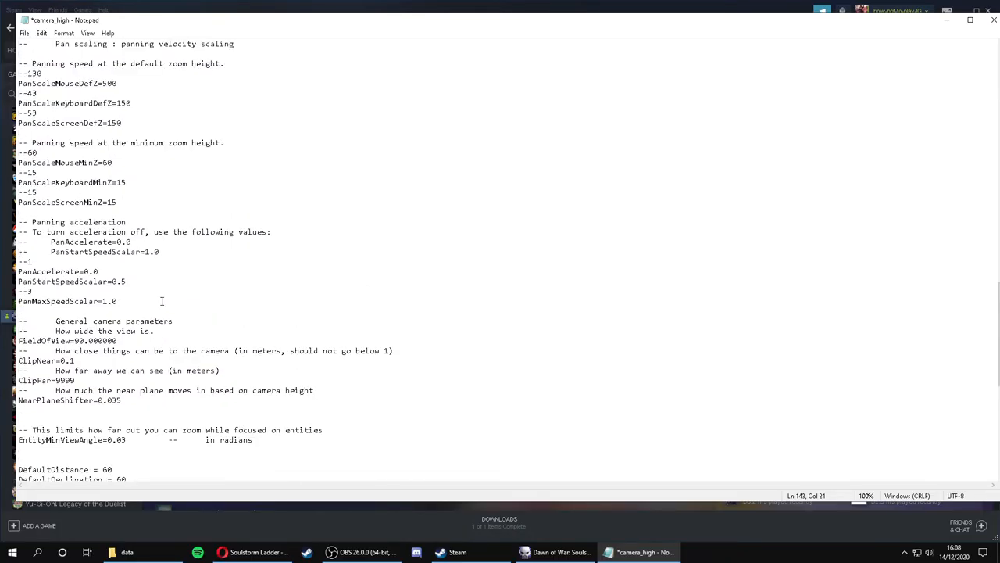
pyautogui.scroll(3)
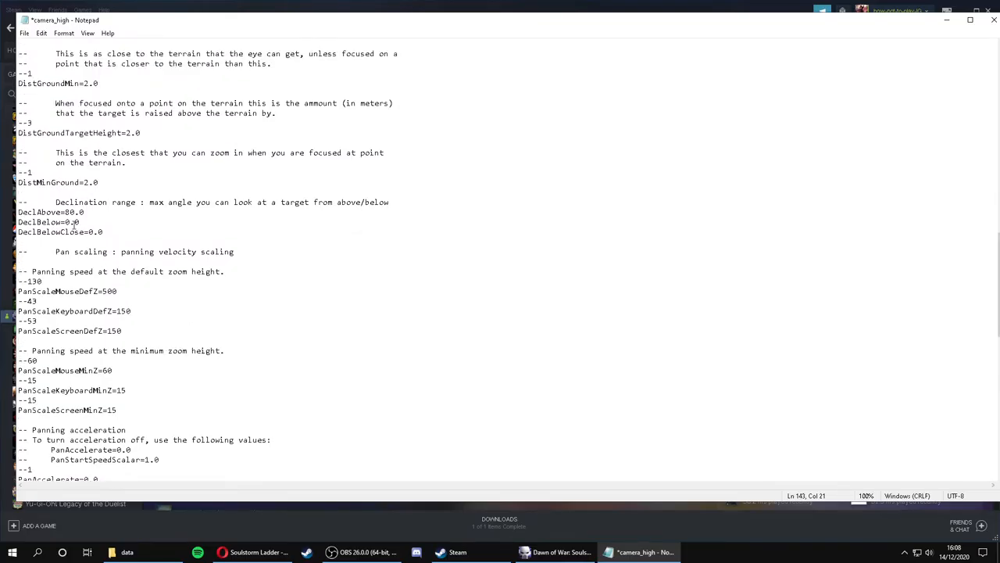
pyautogui.scroll(3)
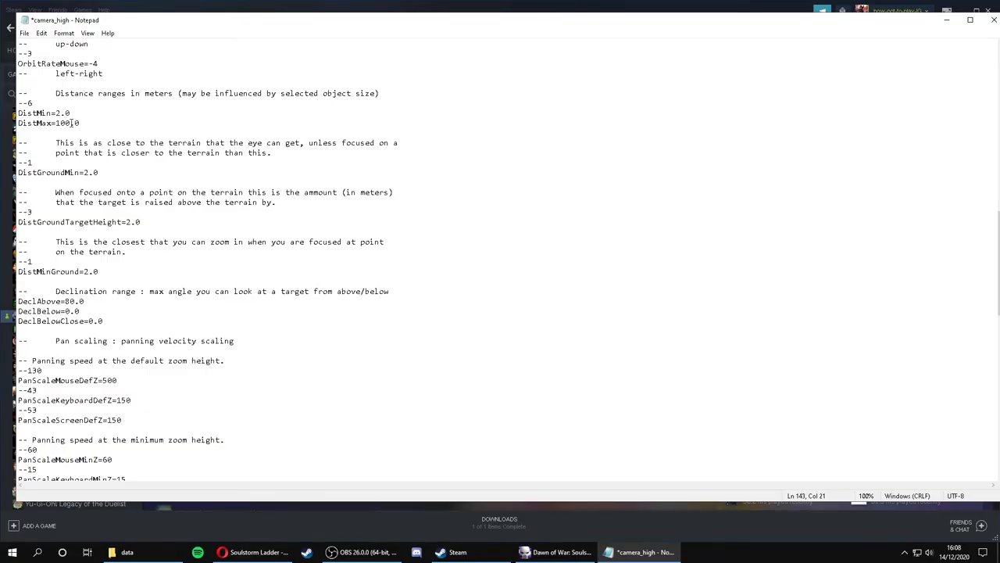
pyautogui.click(193, 171)
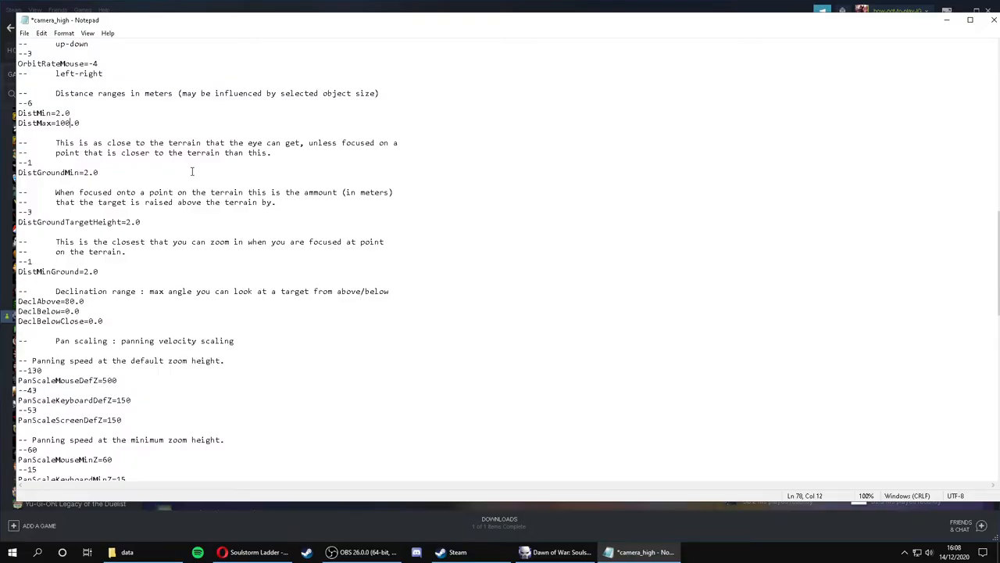
pyautogui.press('Backspace')
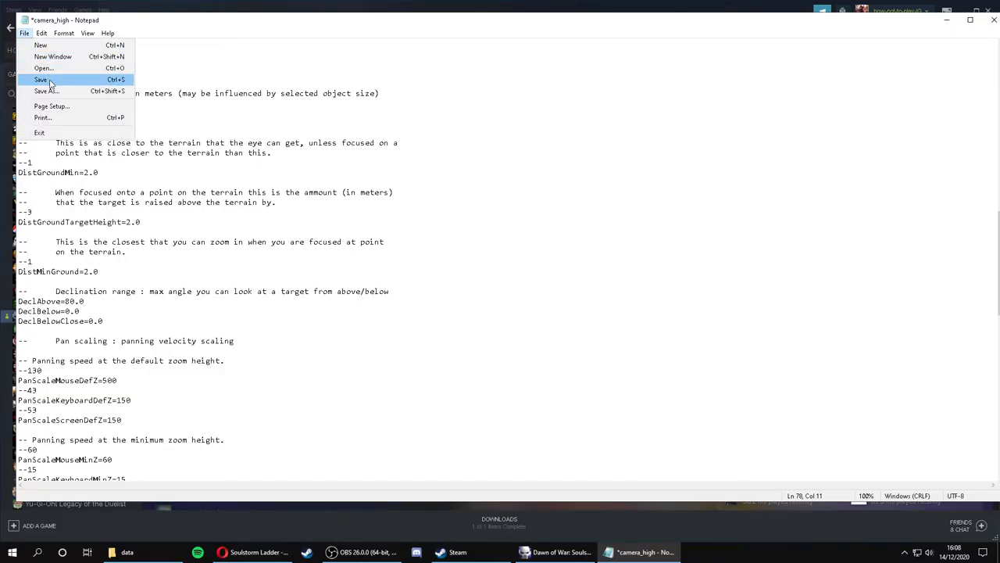
pyautogui.click(40, 79)
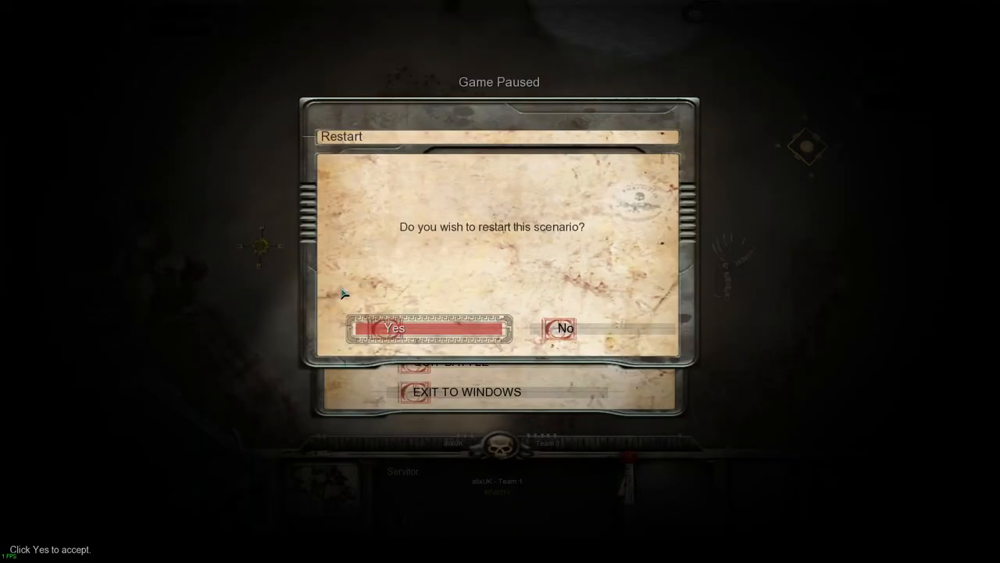
# Step: Confirm the restart and start the reloaded Fata Morga mission
pyautogui.click(394, 327)
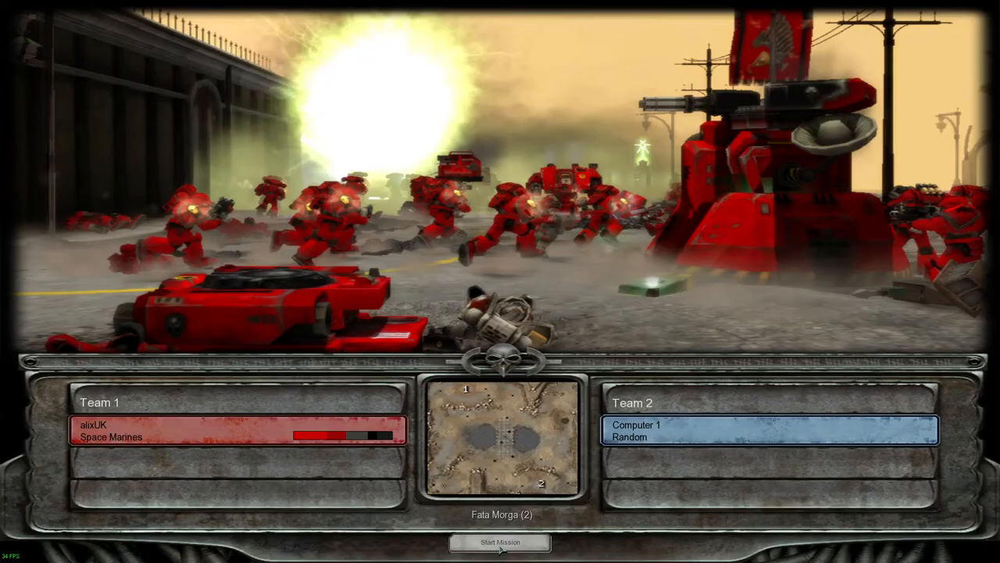
pyautogui.click(499, 543)
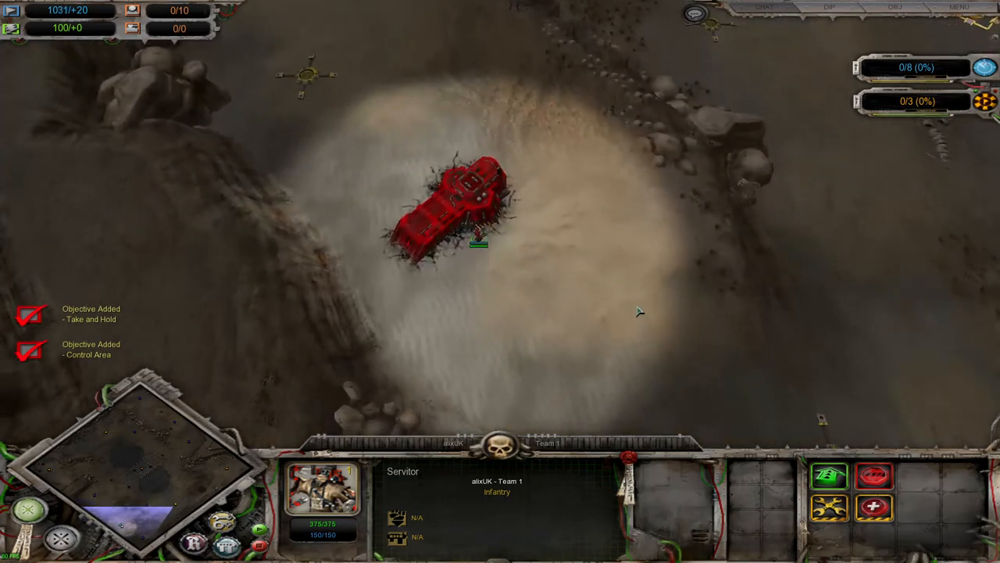
pyautogui.moveTo(531, 261)
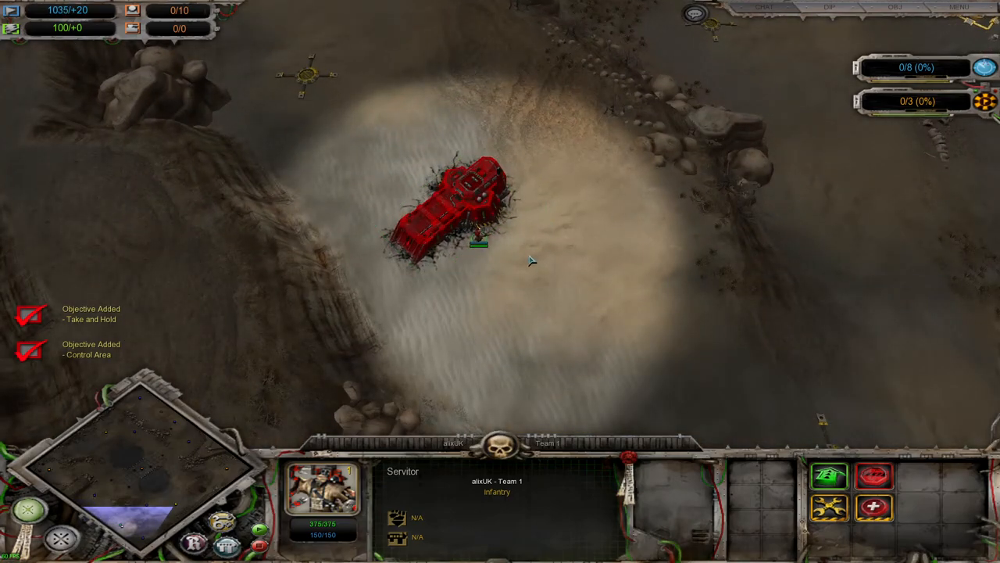